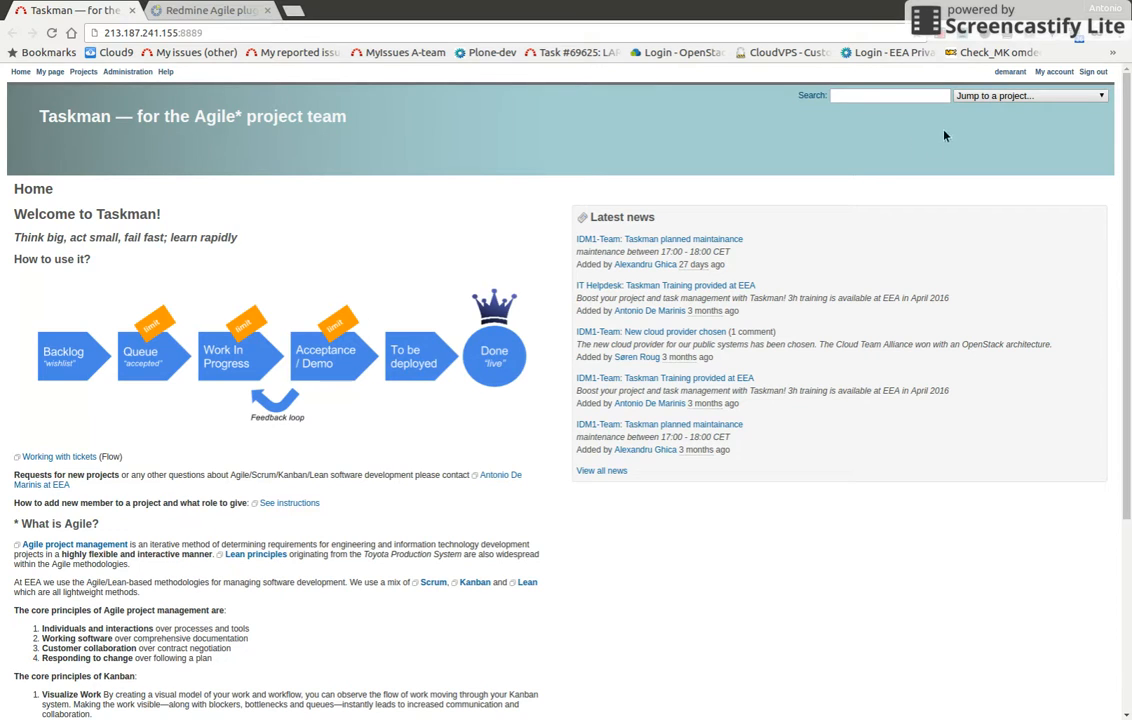
{"action": "mouse_move", "coordinate": [1024, 200]}
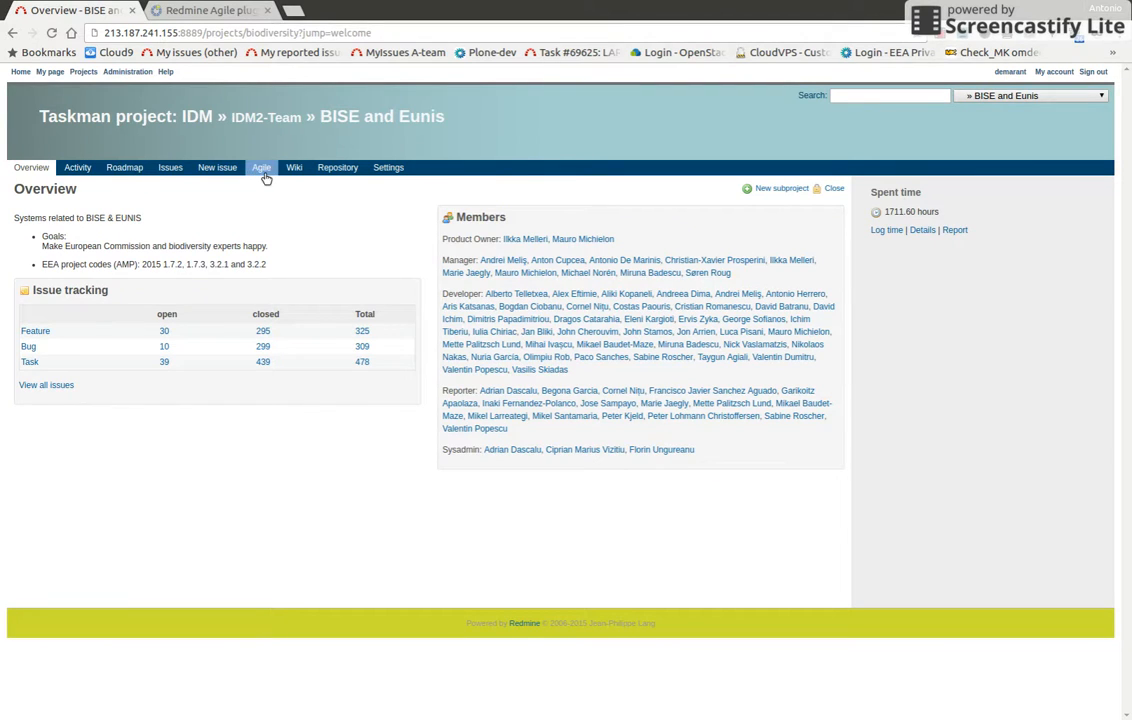
{"action": "mouse_move", "coordinate": [270, 176]}
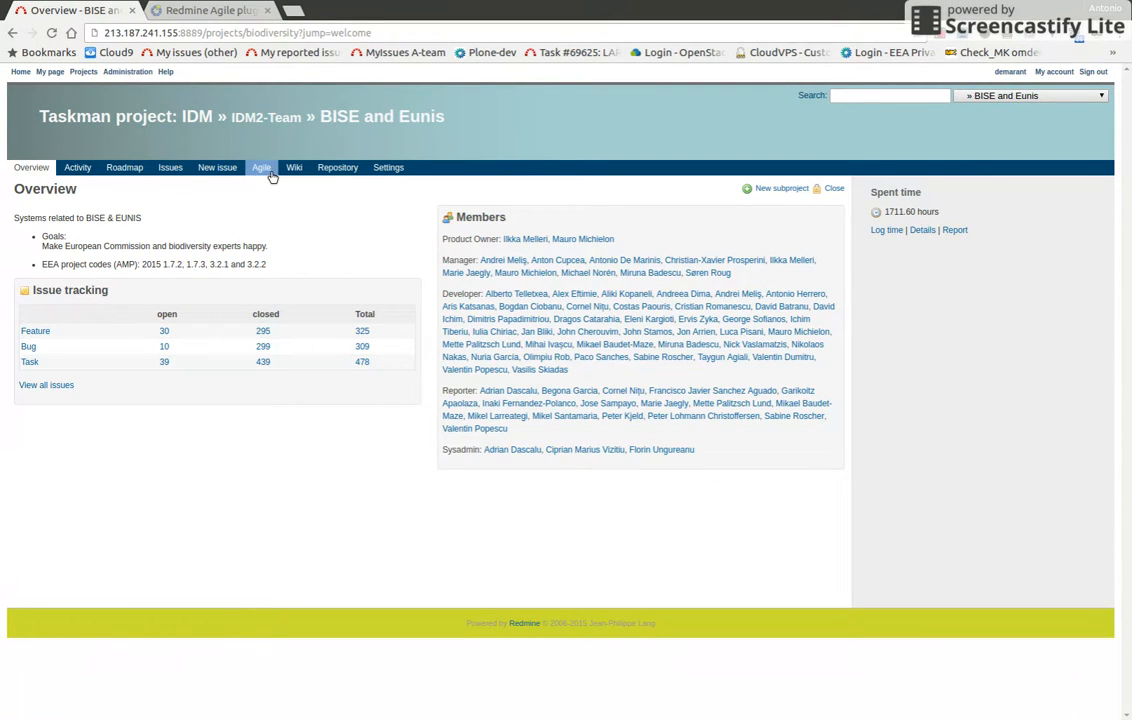
{"action": "mouse_move", "coordinate": [388, 168]}
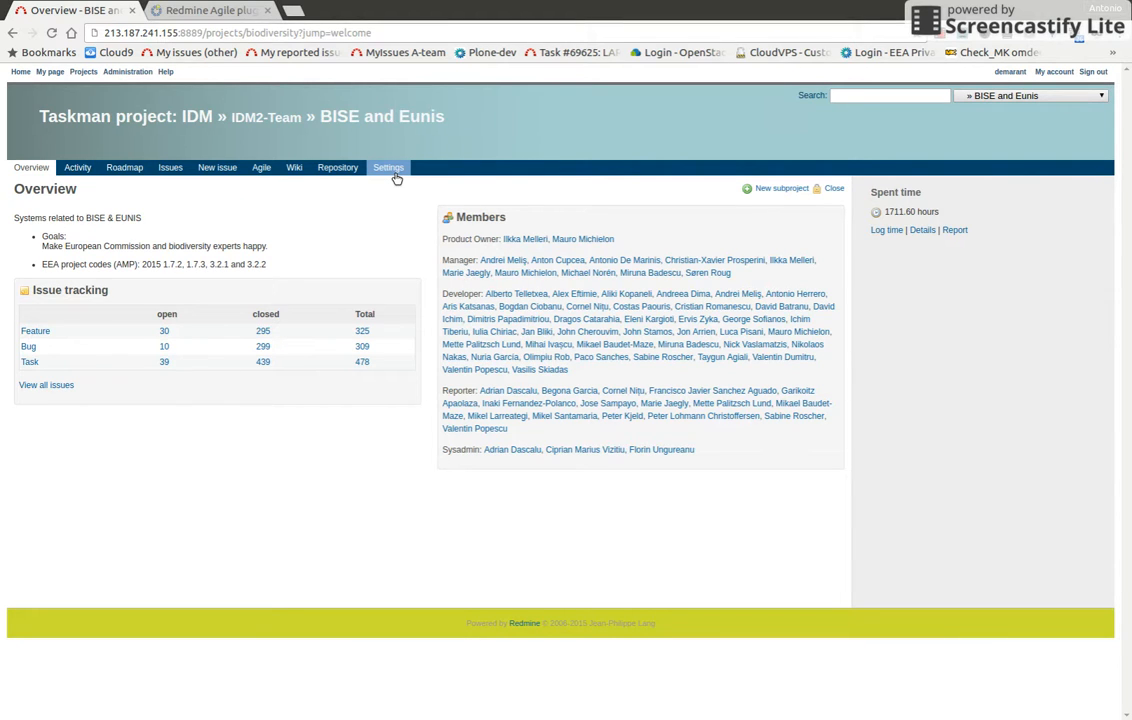
Review the project's enabled modules under Settings > Modules, then go to its Agile board.
{"action": "left_click", "coordinate": [388, 168]}
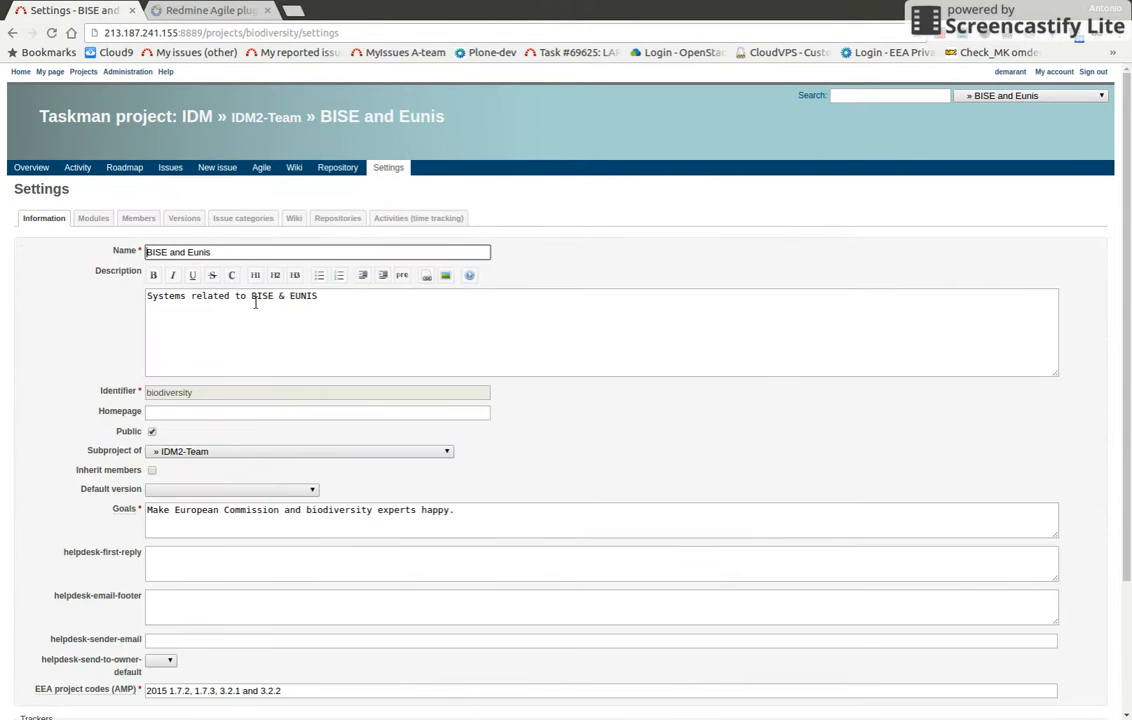
{"action": "left_click", "coordinate": [74, 218]}
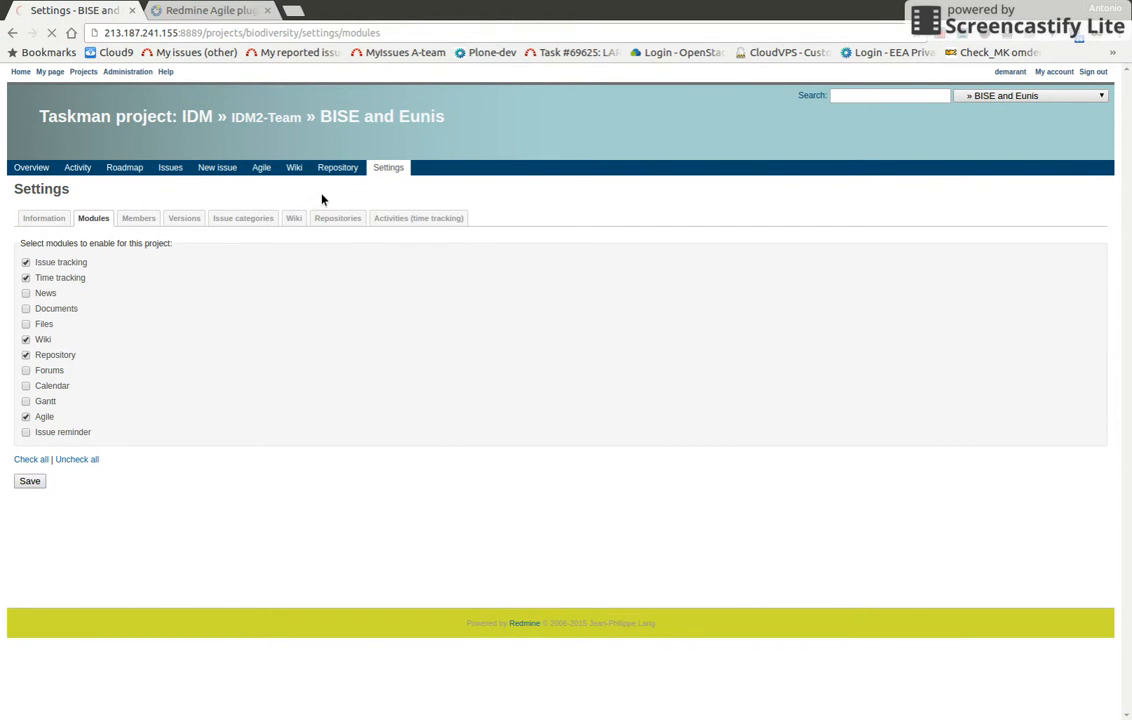
{"action": "left_click", "coordinate": [260, 168]}
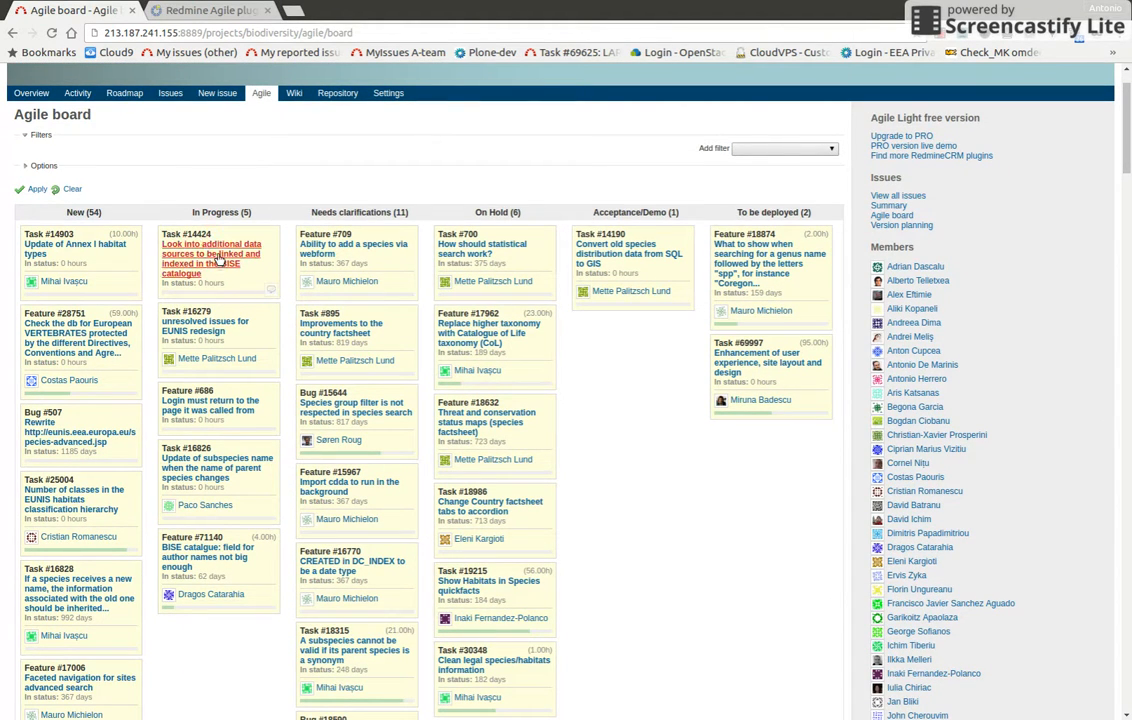
{"action": "mouse_move", "coordinate": [366, 226]}
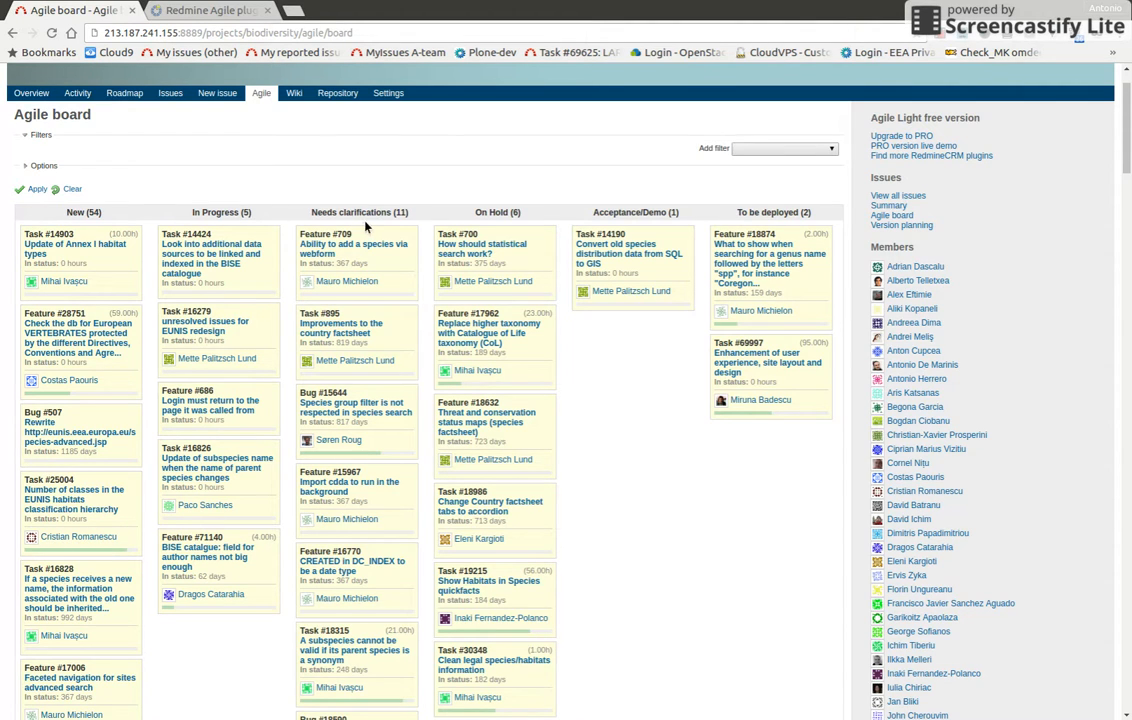
{"action": "mouse_move", "coordinate": [332, 404]}
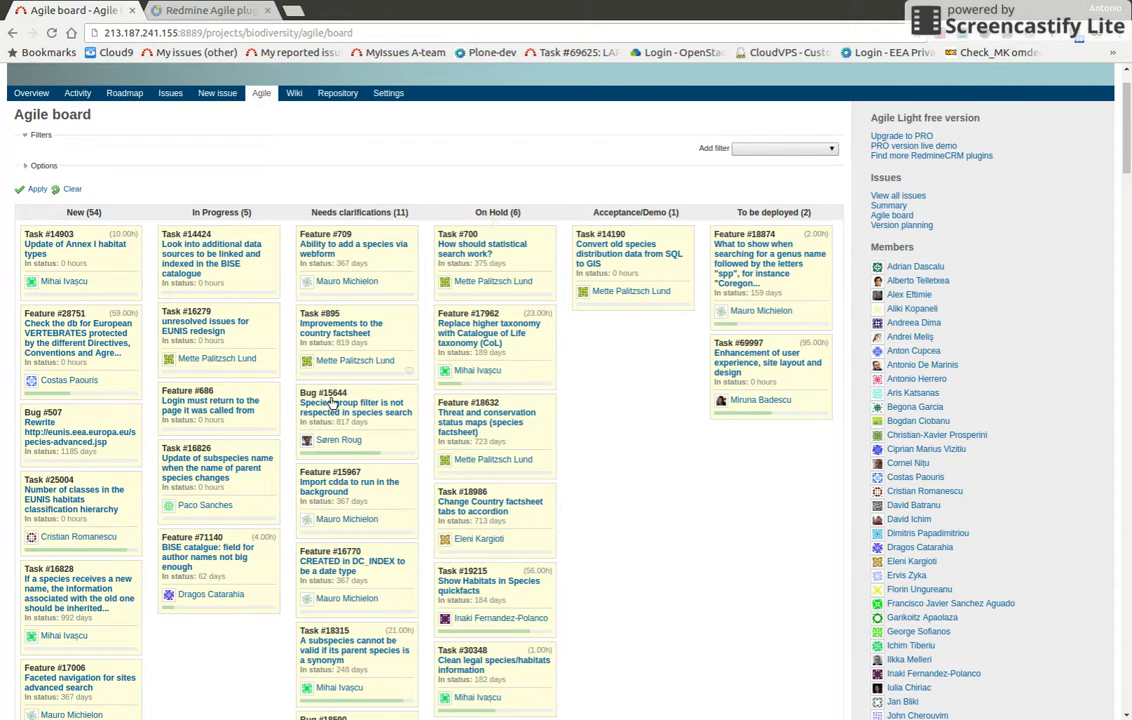
Scroll down through the agile board's status columns to review the ticket cards.
{"action": "scroll", "scroll_direction": "down", "scroll_amount": 3}
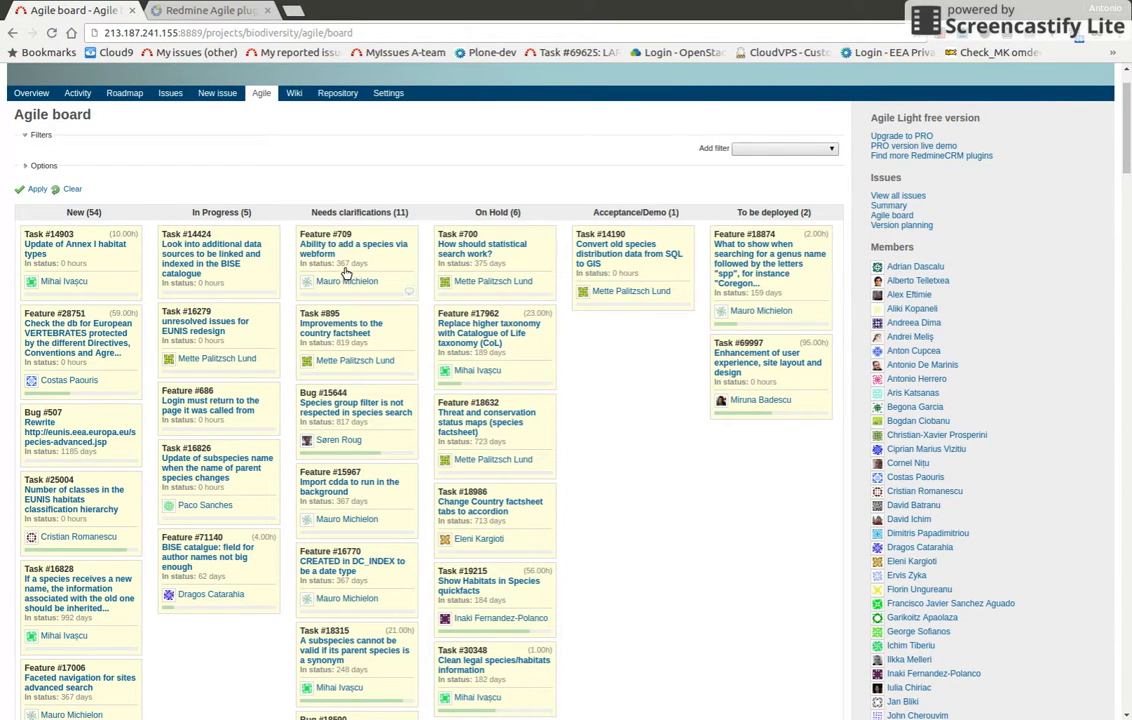
{"action": "mouse_move", "coordinate": [350, 268]}
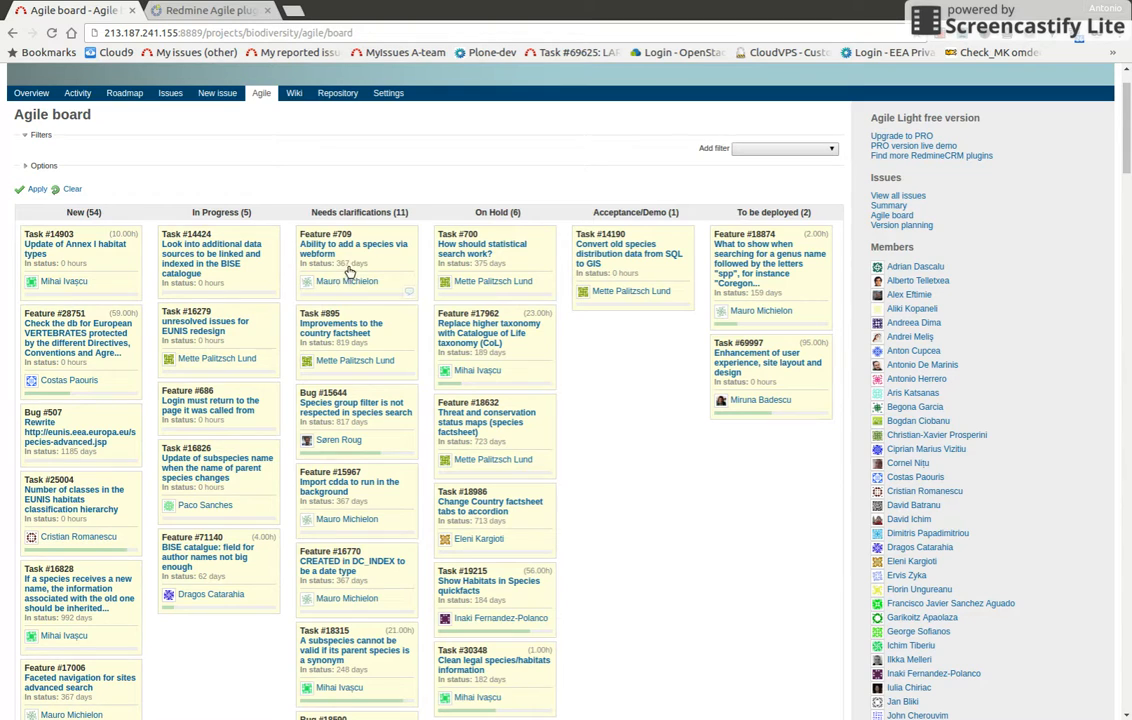
{"action": "mouse_move", "coordinate": [378, 272]}
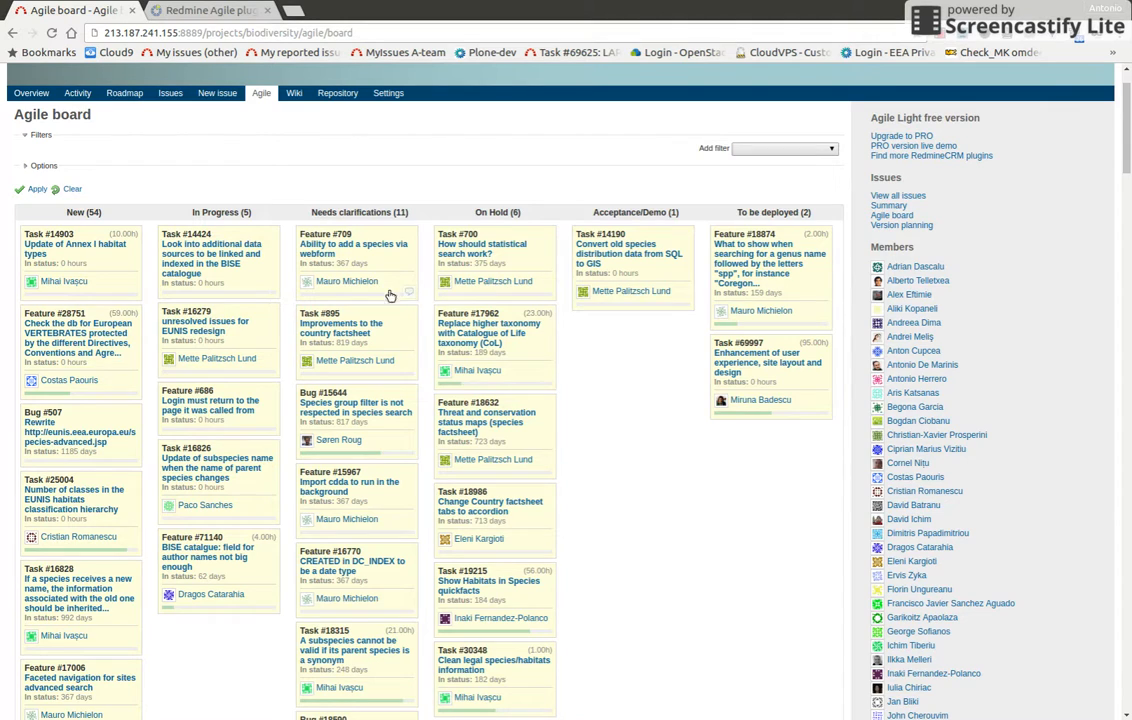
{"action": "mouse_move", "coordinate": [460, 394]}
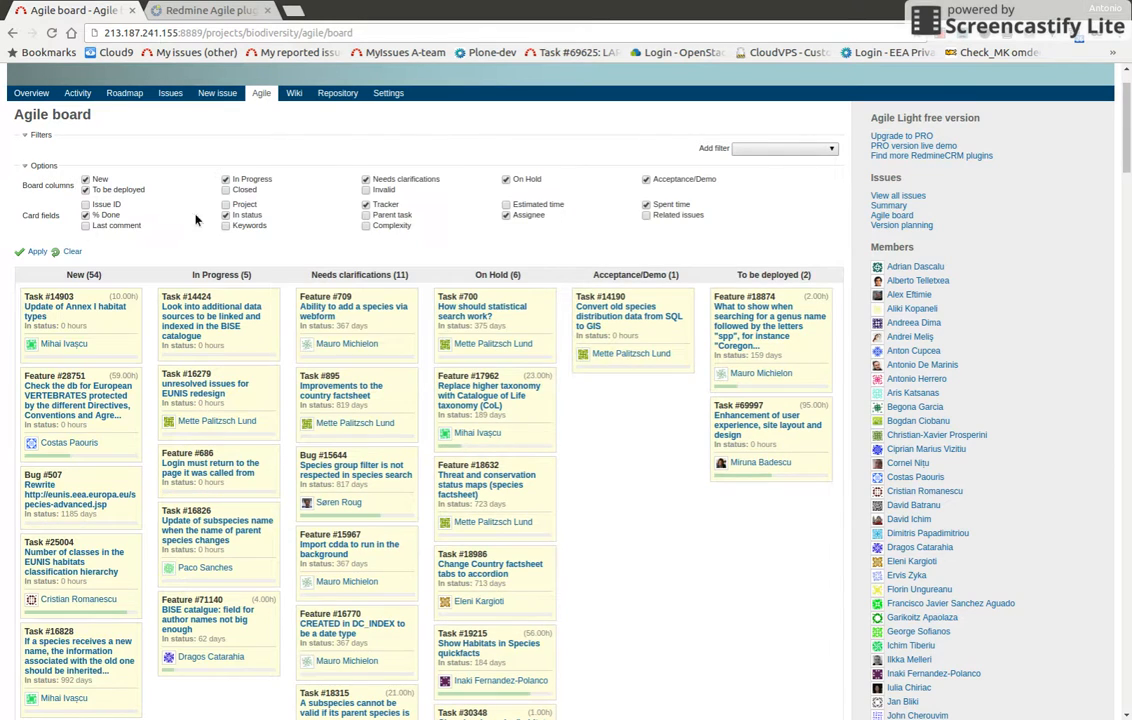
{"action": "mouse_move", "coordinate": [342, 224]}
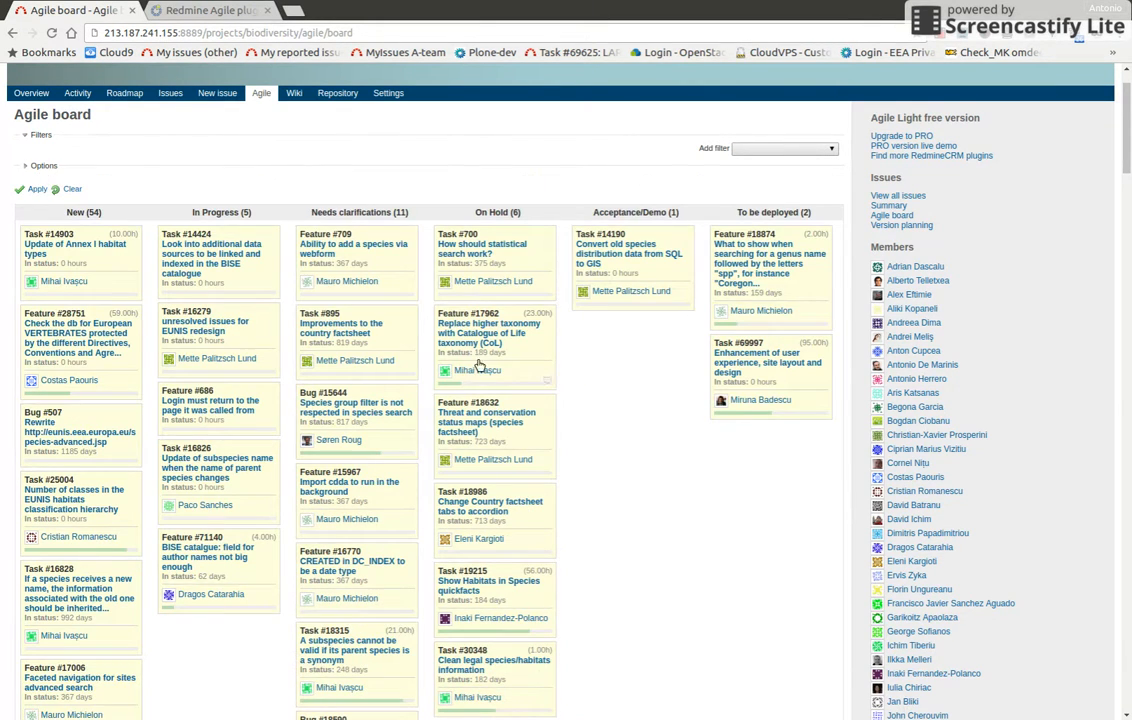
{"action": "scroll", "scroll_direction": "down", "scroll_amount": 3}
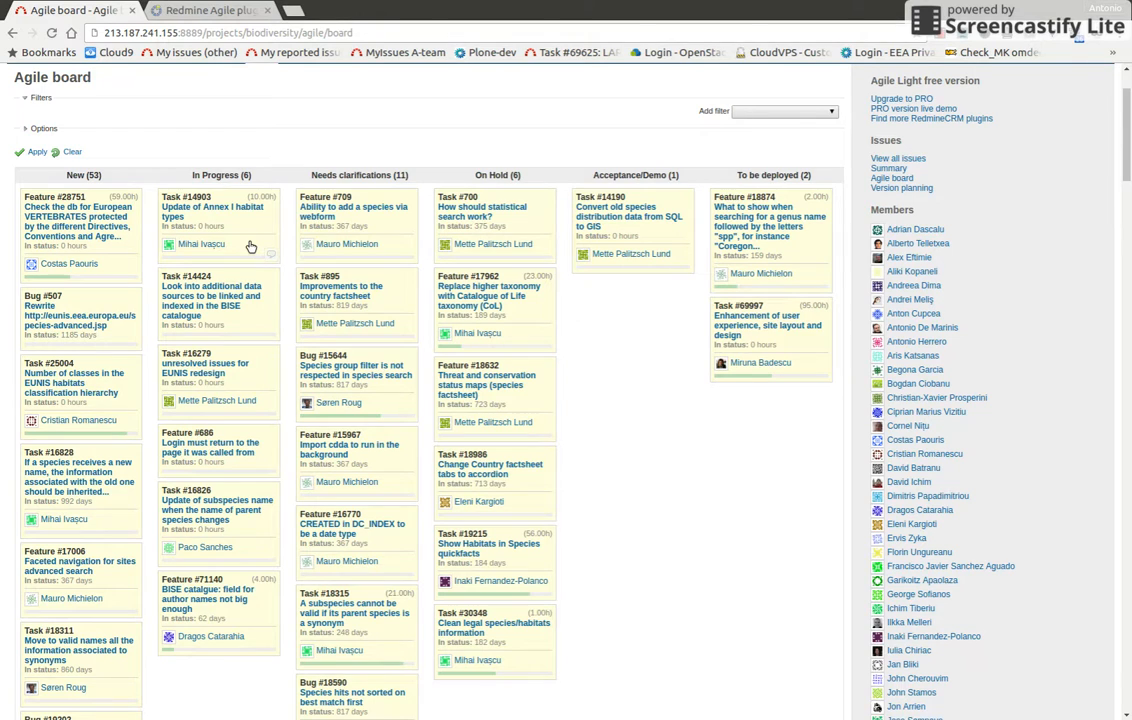
{"action": "scroll", "scroll_direction": "down", "scroll_amount": 3}
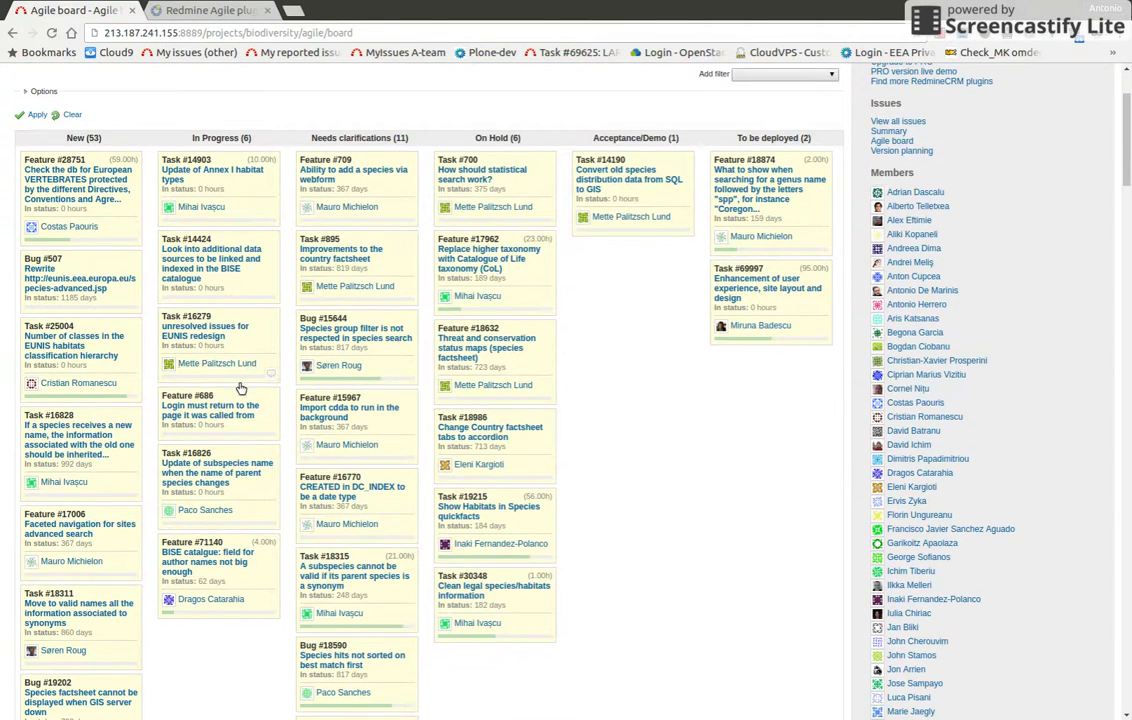
{"action": "mouse_move", "coordinate": [906, 444]}
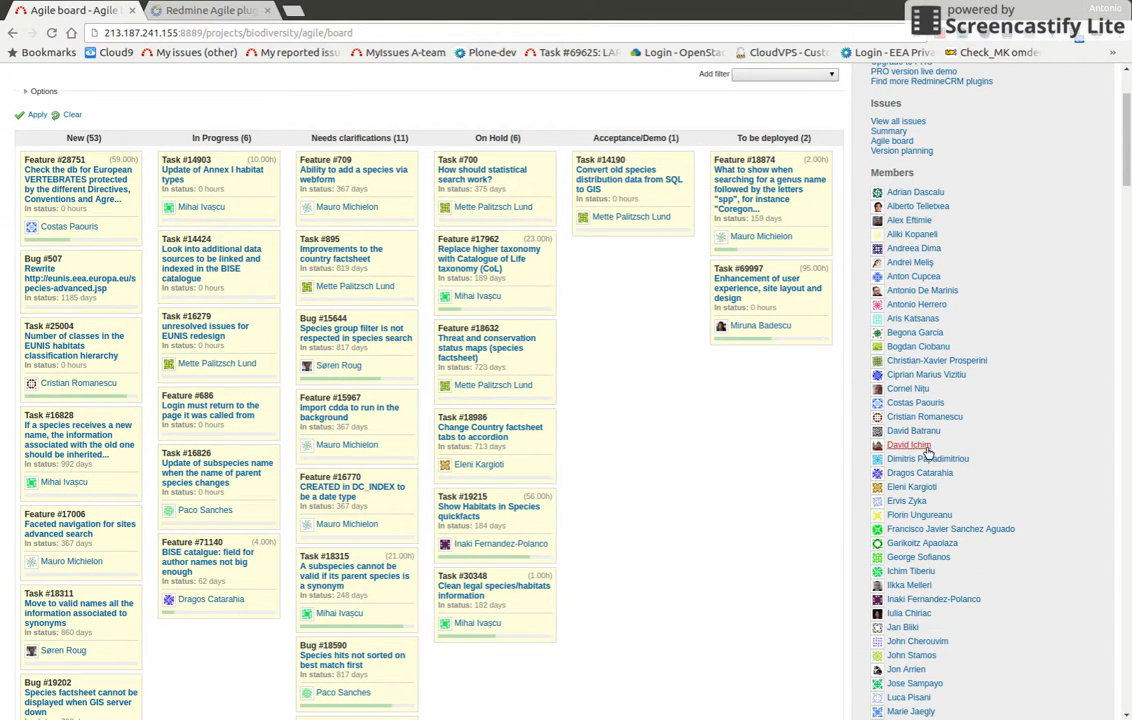
{"action": "mouse_move", "coordinate": [918, 430]}
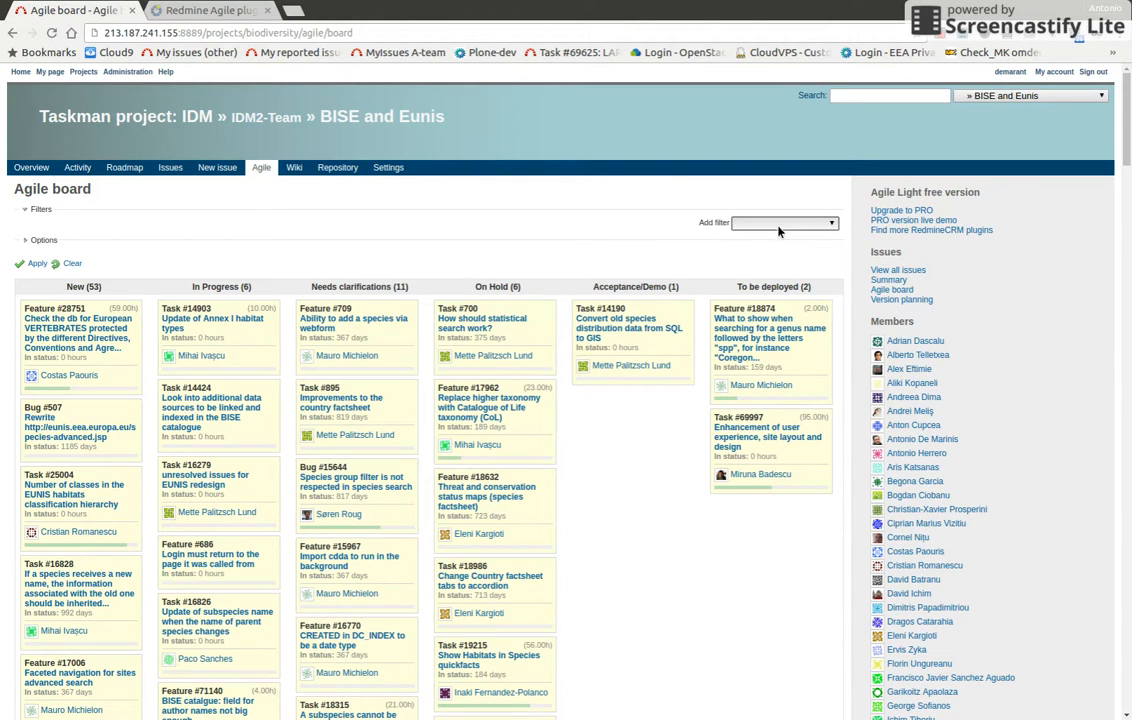
{"action": "left_click", "coordinate": [784, 222]}
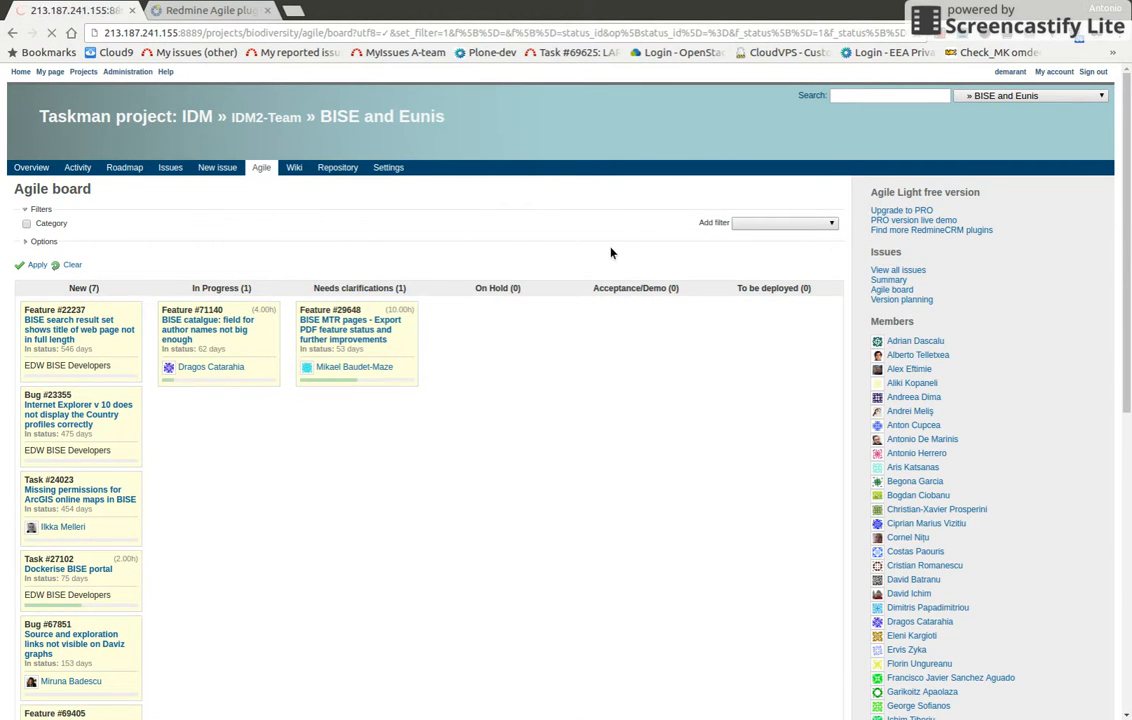
{"action": "left_click", "coordinate": [266, 116]}
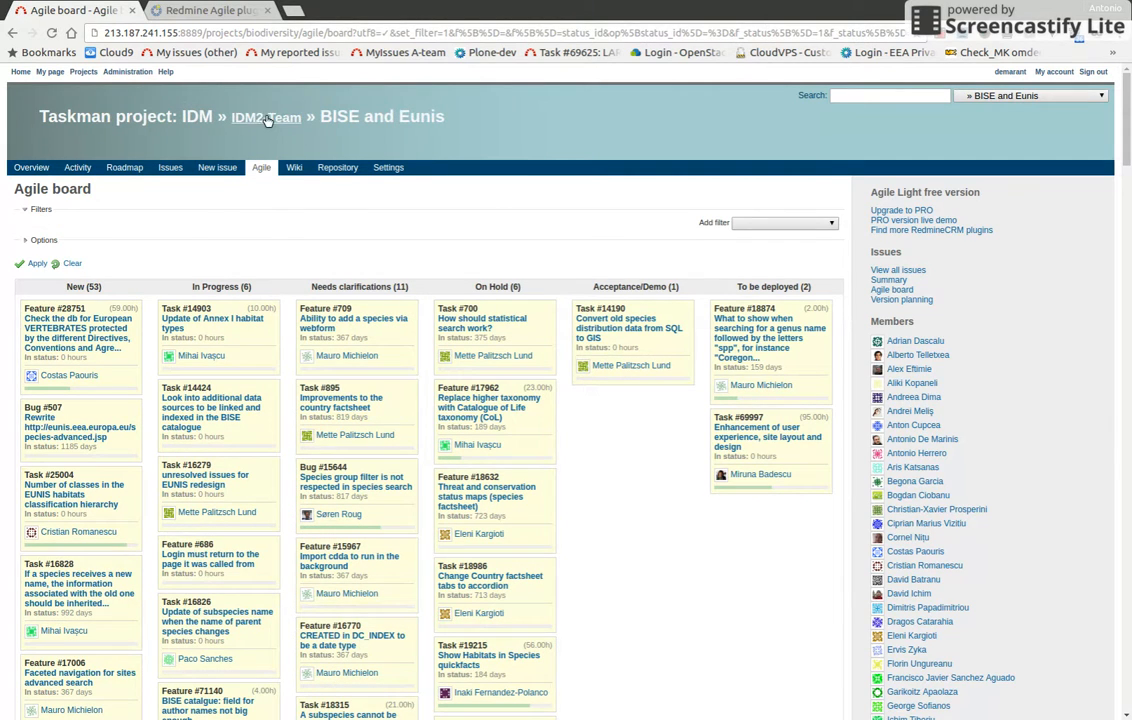
{"action": "mouse_move", "coordinate": [258, 128]}
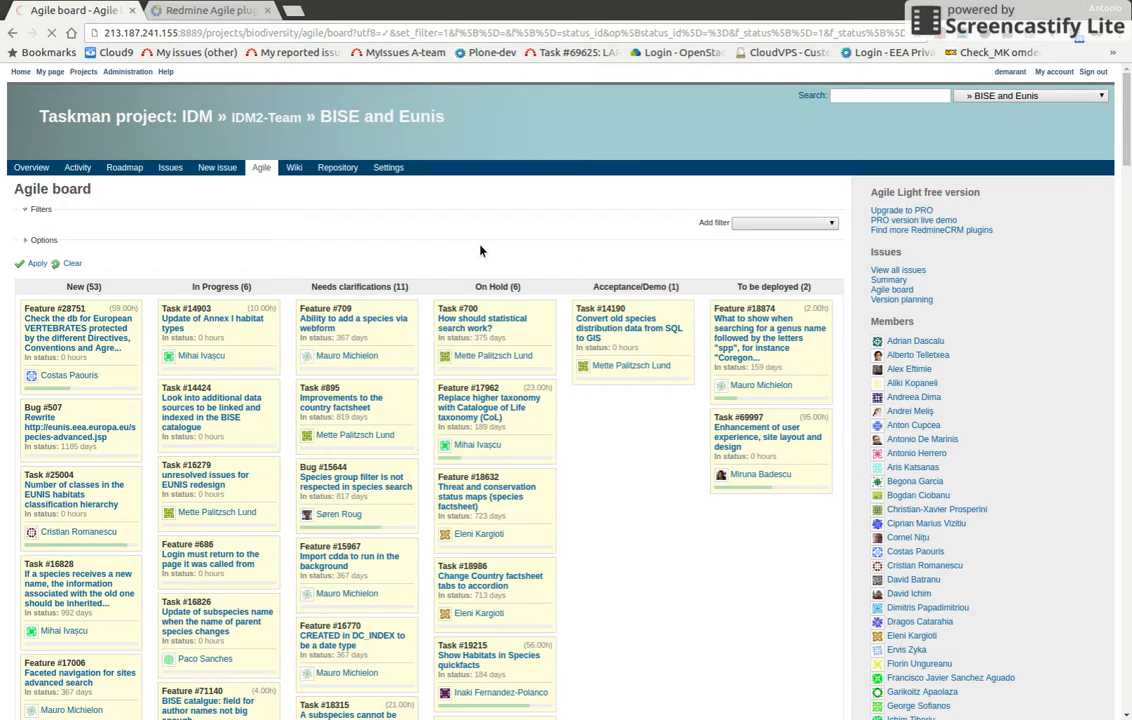
{"action": "mouse_move", "coordinate": [496, 260]}
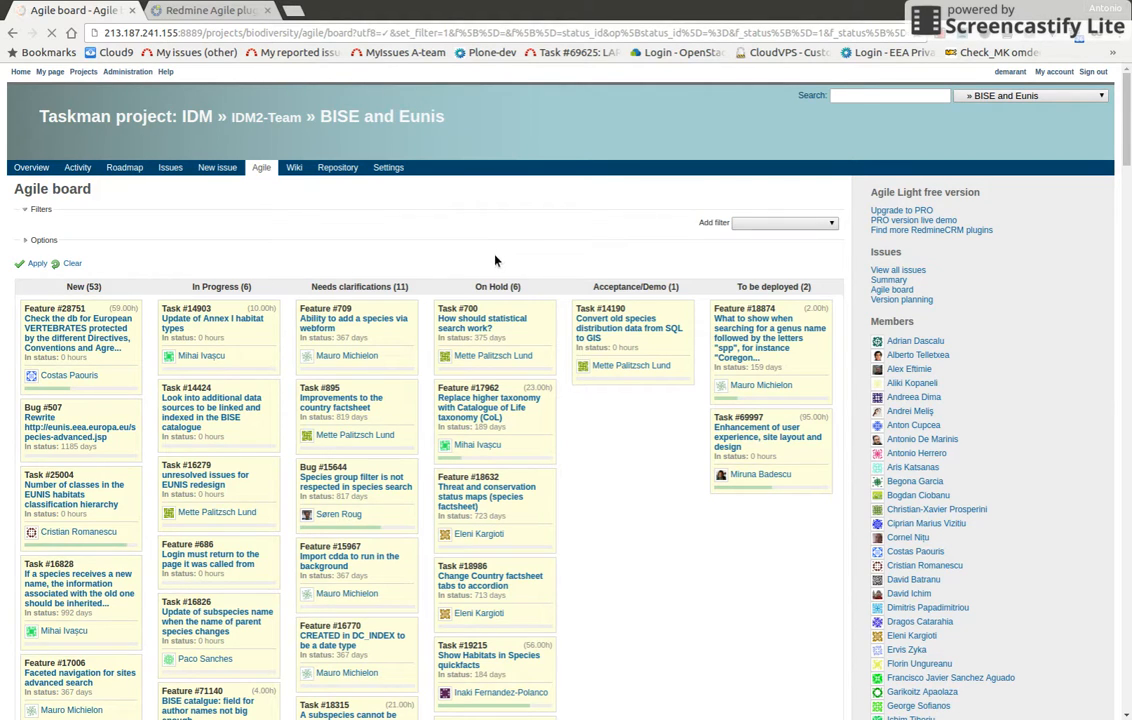
{"action": "mouse_move", "coordinate": [504, 258]}
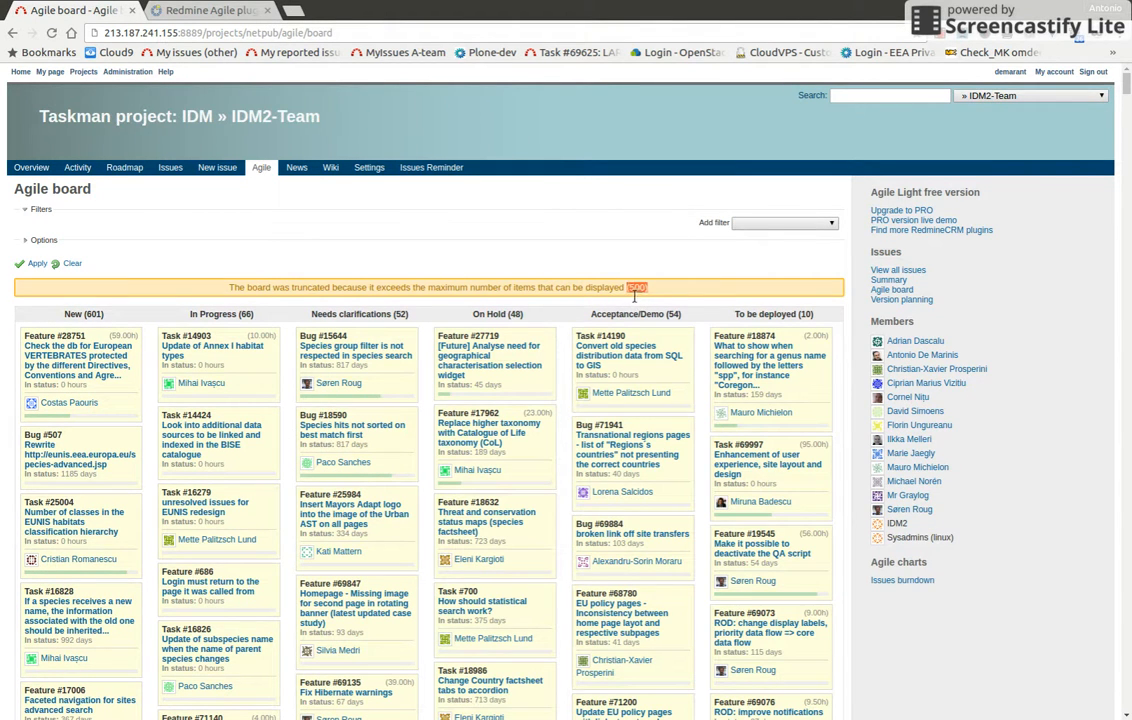
Show each card's project name on the IDM2-Team board filtered to issues created this year.
{"action": "scroll", "scroll_direction": "down", "scroll_amount": 3}
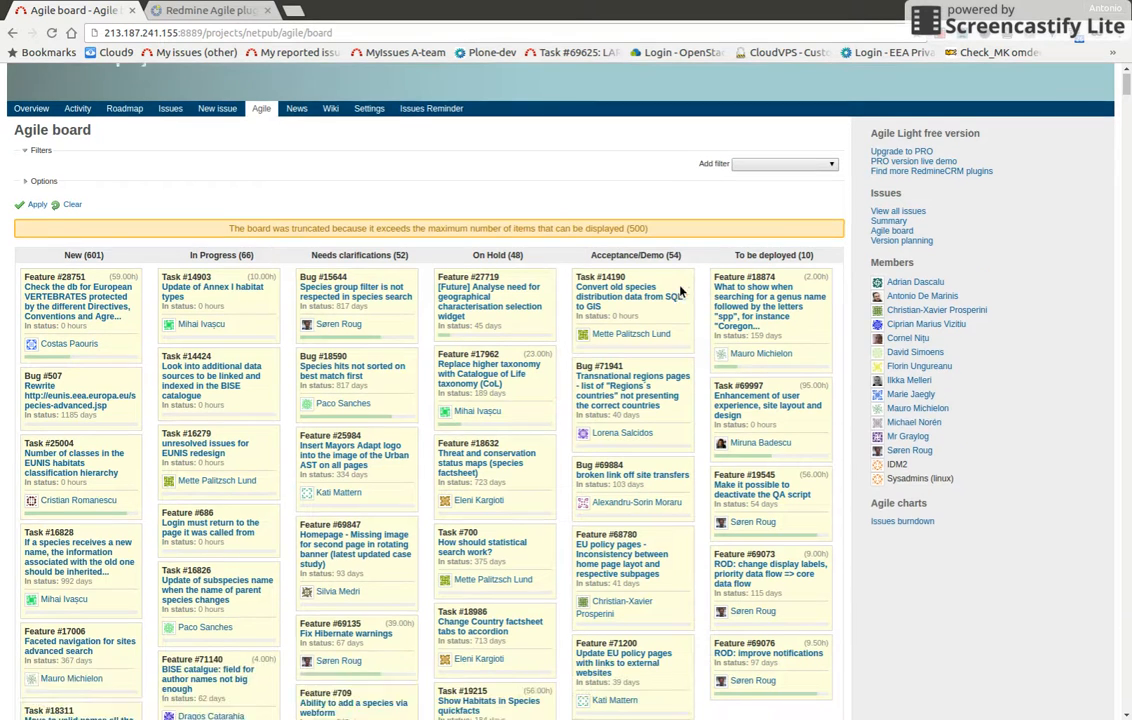
{"action": "scroll", "scroll_direction": "down", "scroll_amount": 3}
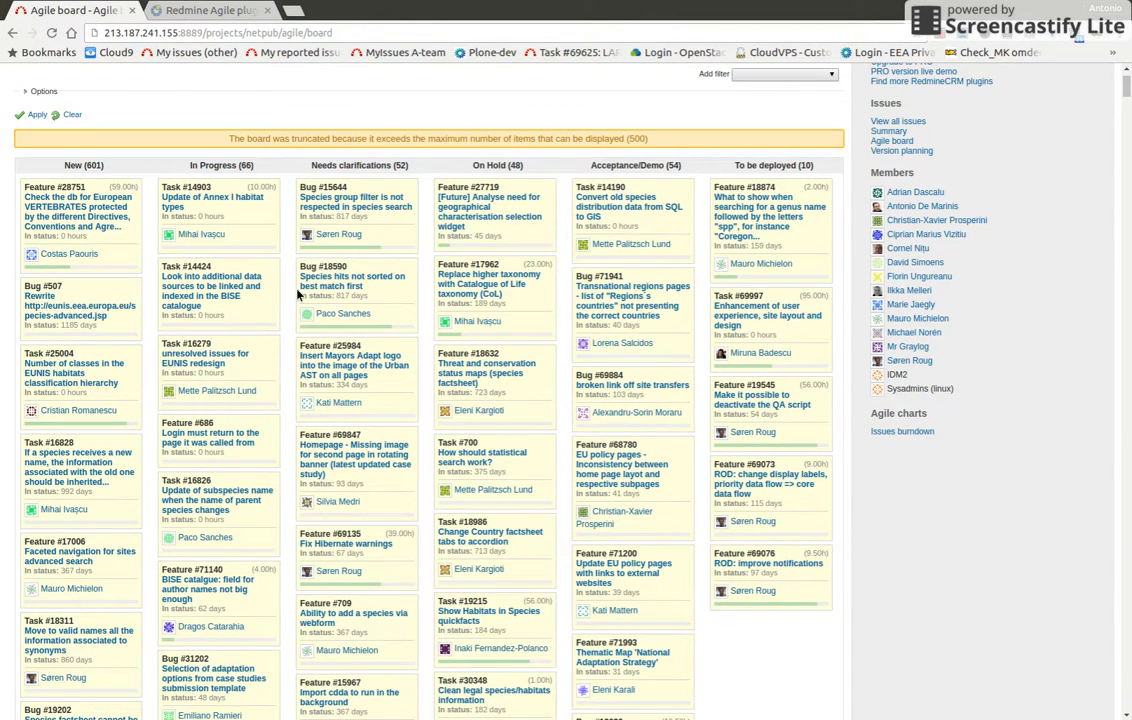
{"action": "scroll", "scroll_direction": "down", "scroll_amount": 3}
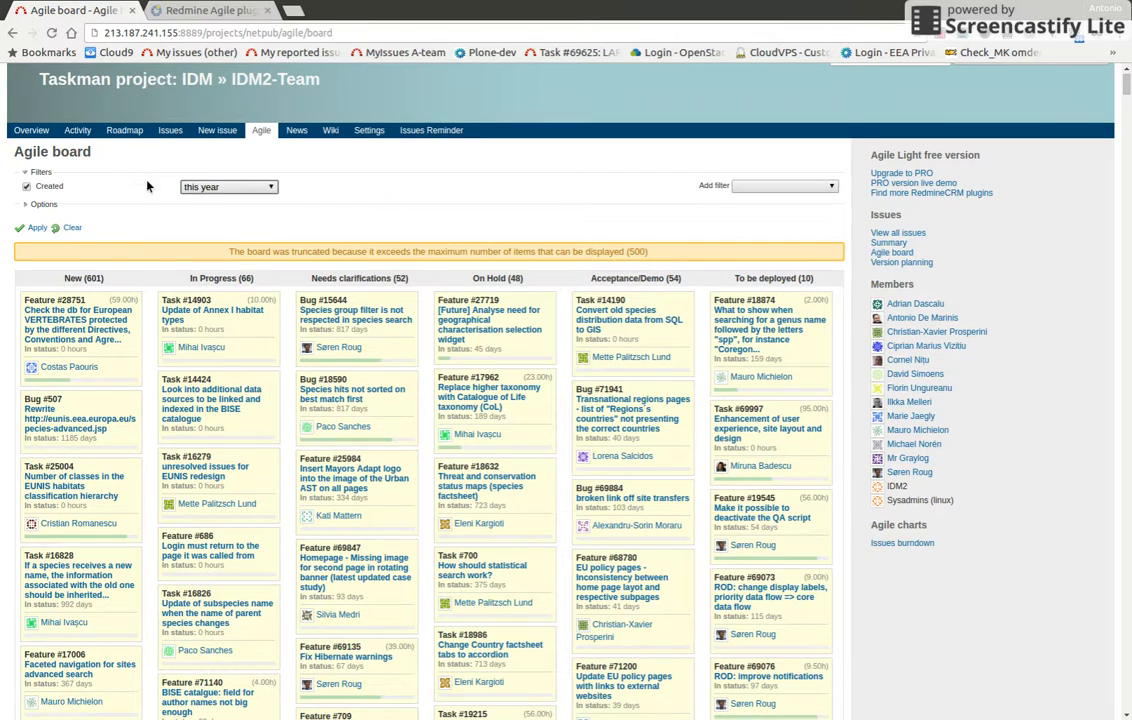
{"action": "mouse_move", "coordinate": [354, 224]}
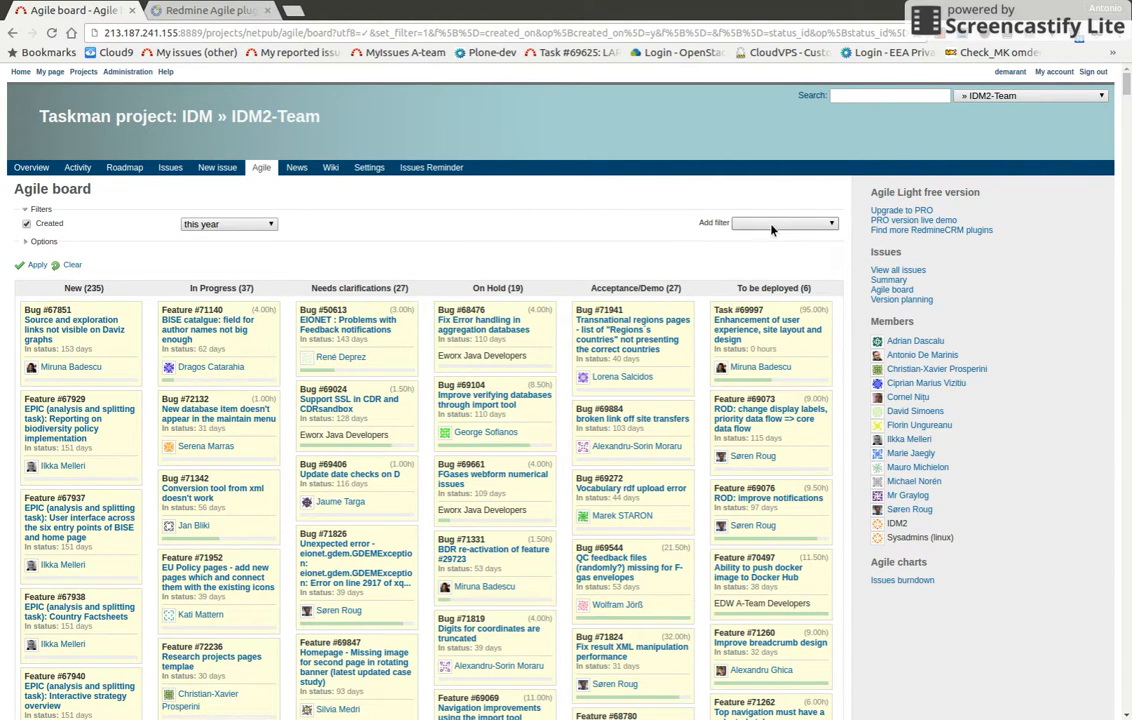
{"action": "left_click", "coordinate": [40, 244]}
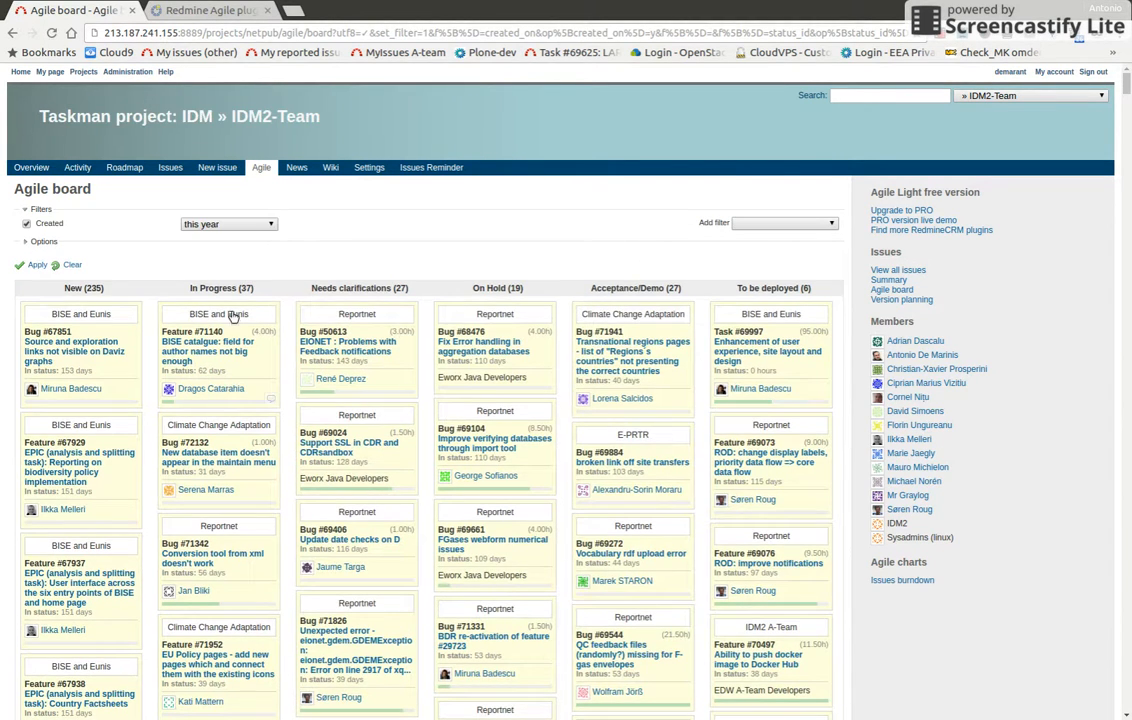
{"action": "scroll", "scroll_direction": "down", "scroll_amount": 3}
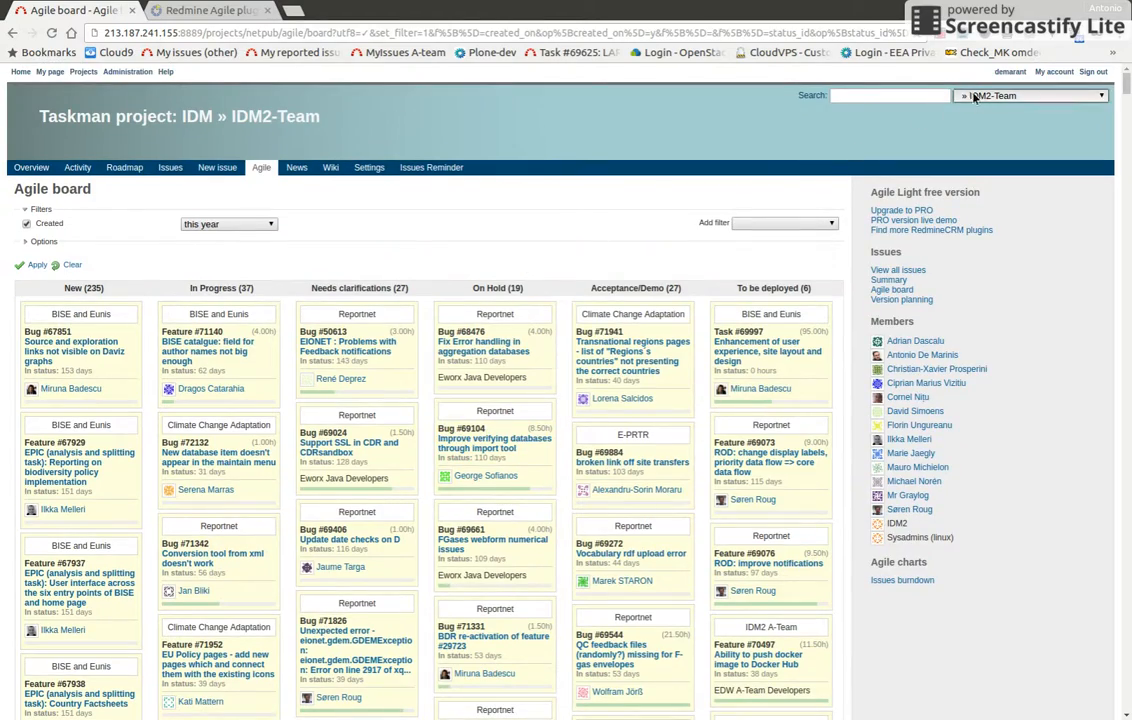
{"action": "mouse_move", "coordinate": [988, 158]}
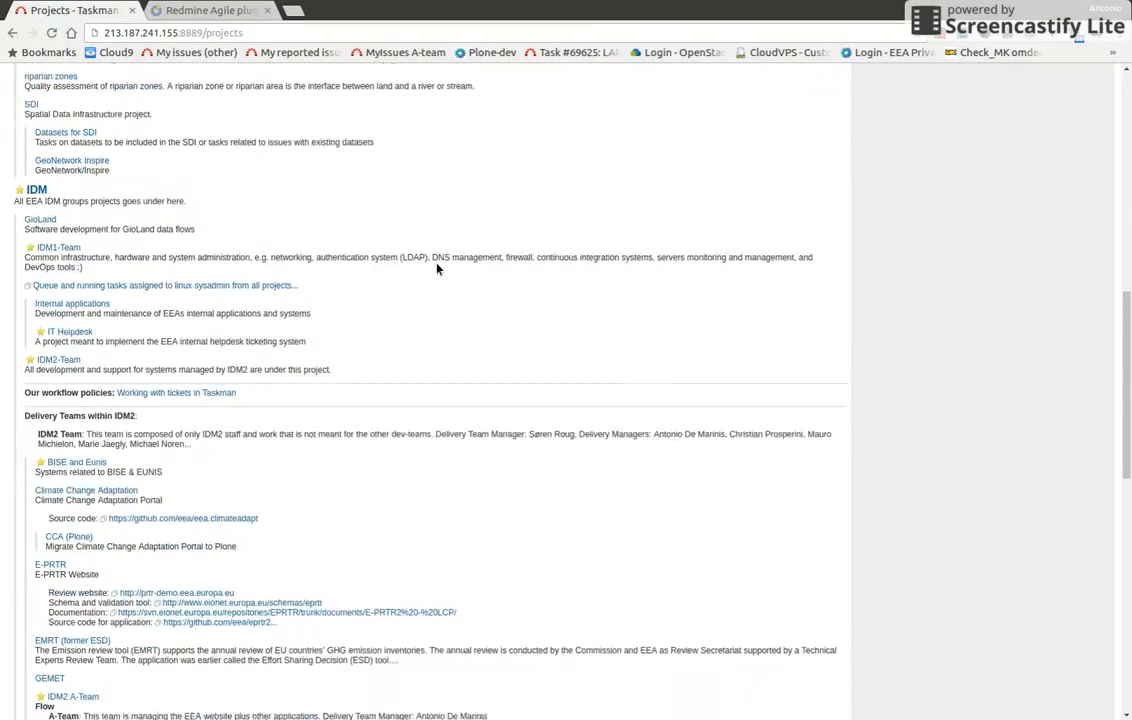
Locate IDM3-Team in the overall project list and open it.
{"action": "scroll", "scroll_direction": "down", "scroll_amount": 3}
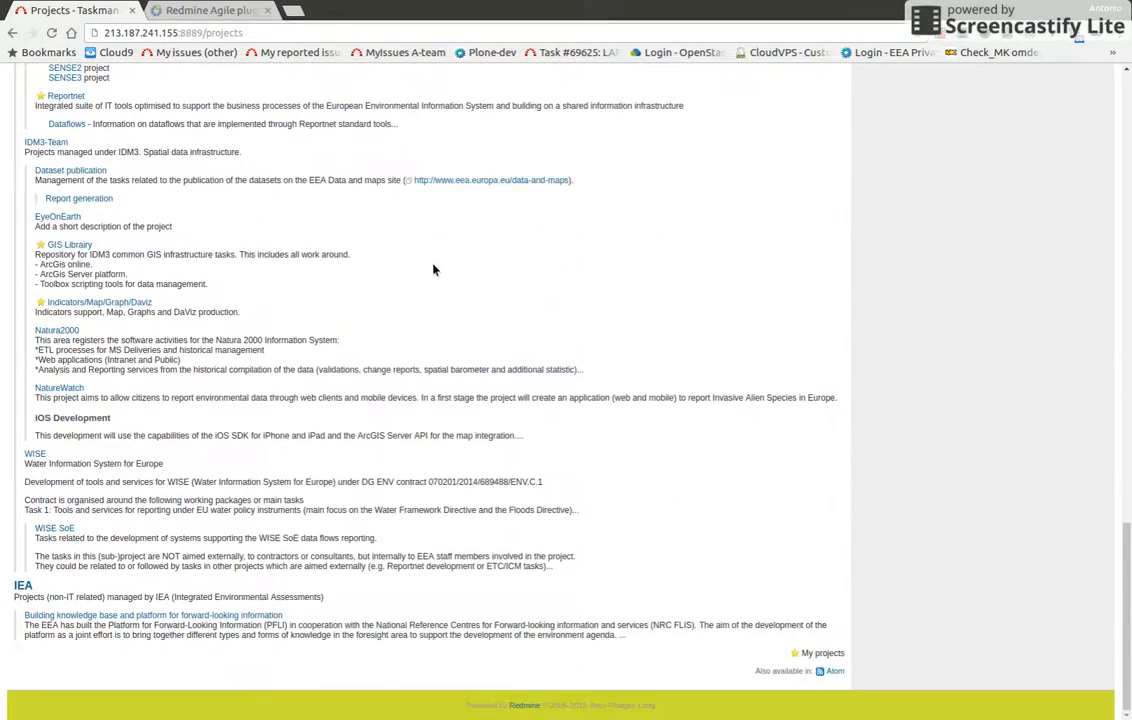
{"action": "scroll", "scroll_direction": "up", "scroll_amount": 3}
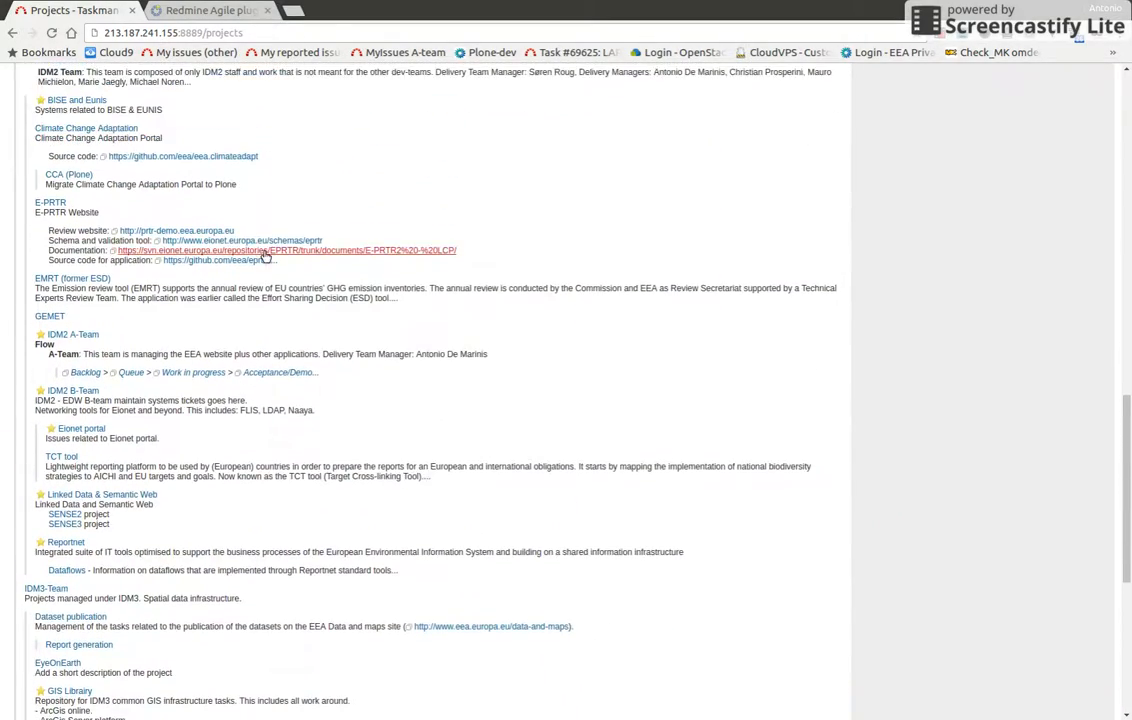
{"action": "scroll", "scroll_direction": "down", "scroll_amount": 3}
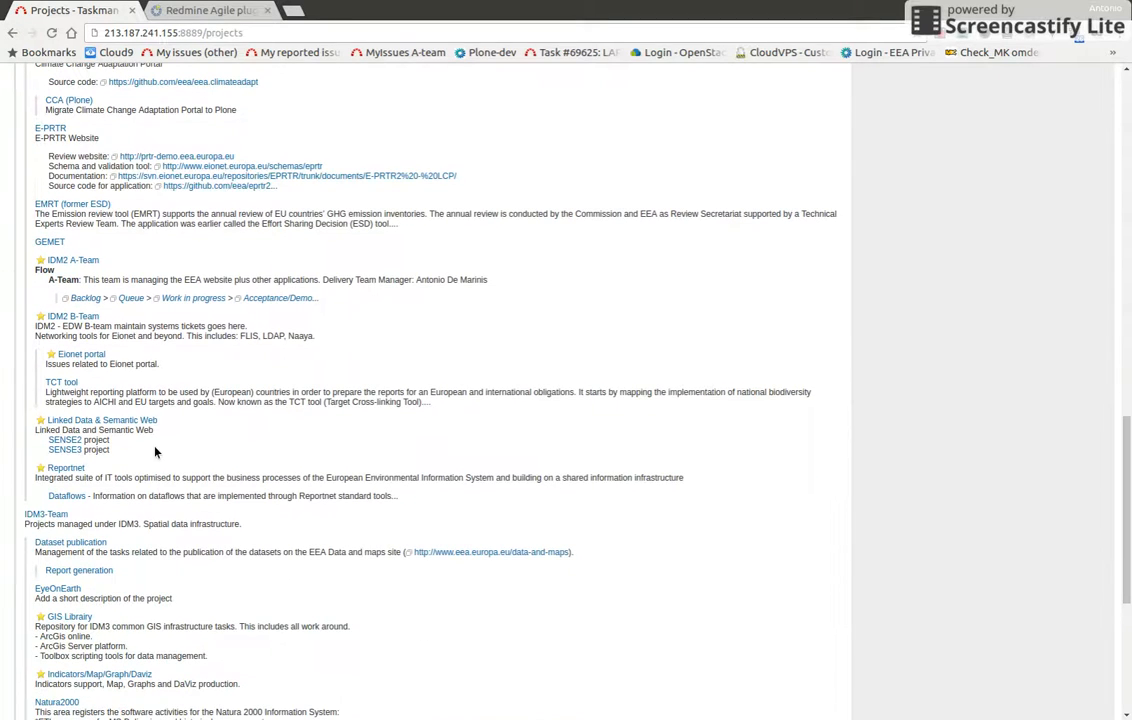
{"action": "left_click", "coordinate": [24, 514]}
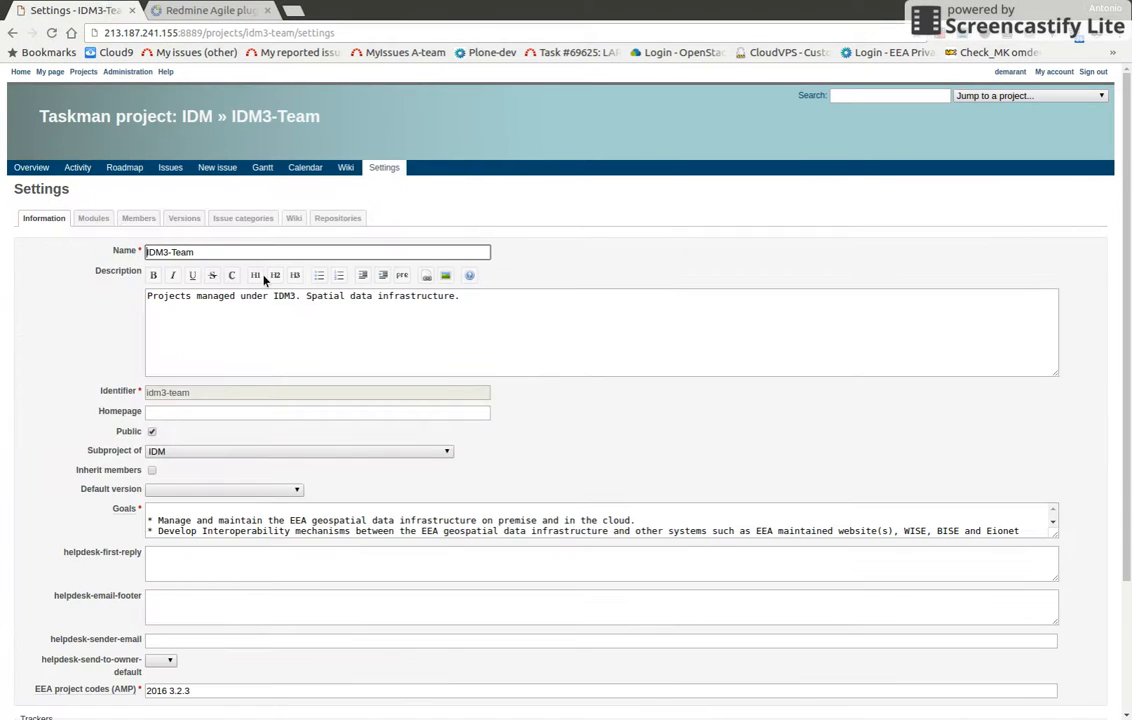
{"action": "mouse_move", "coordinate": [184, 228]}
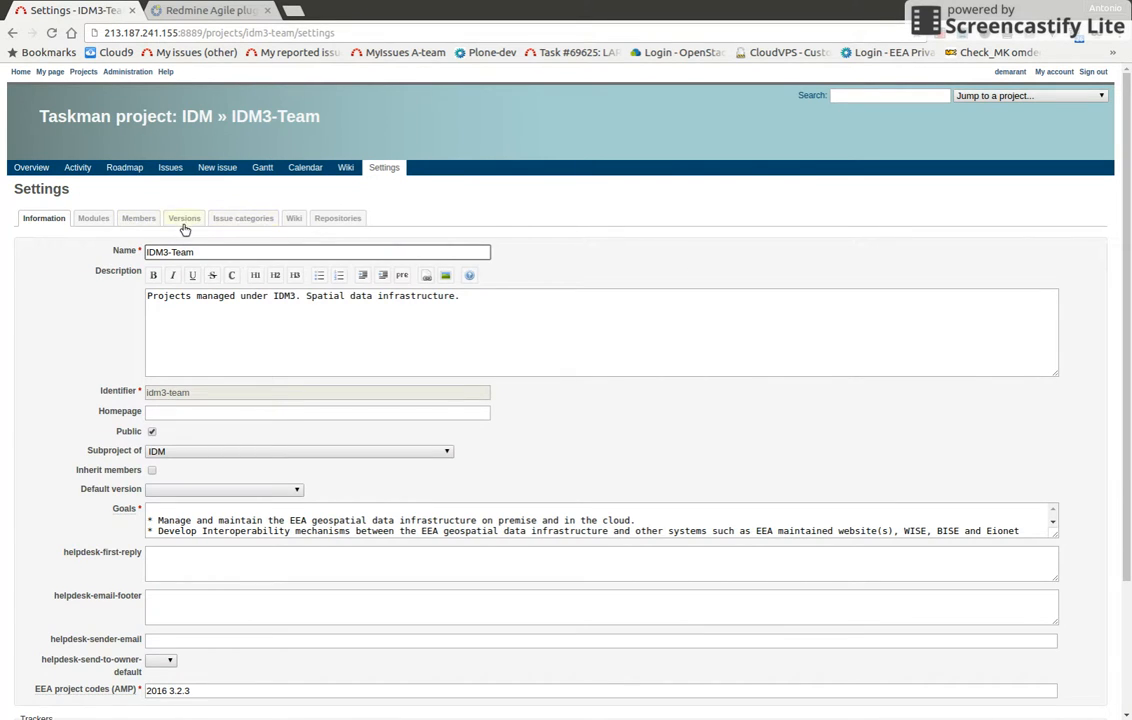
Tick the Agile module in IDM3-Team's module settings, save, and go to its new Agile board.
{"action": "left_click", "coordinate": [92, 218]}
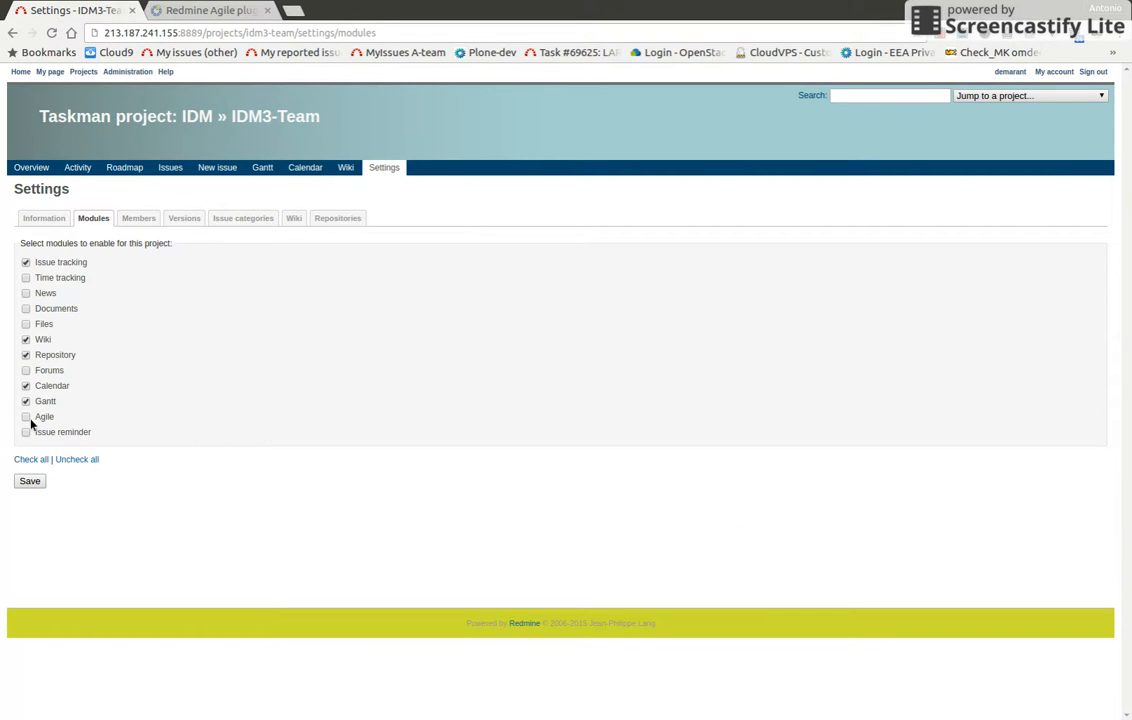
{"action": "left_click", "coordinate": [30, 480]}
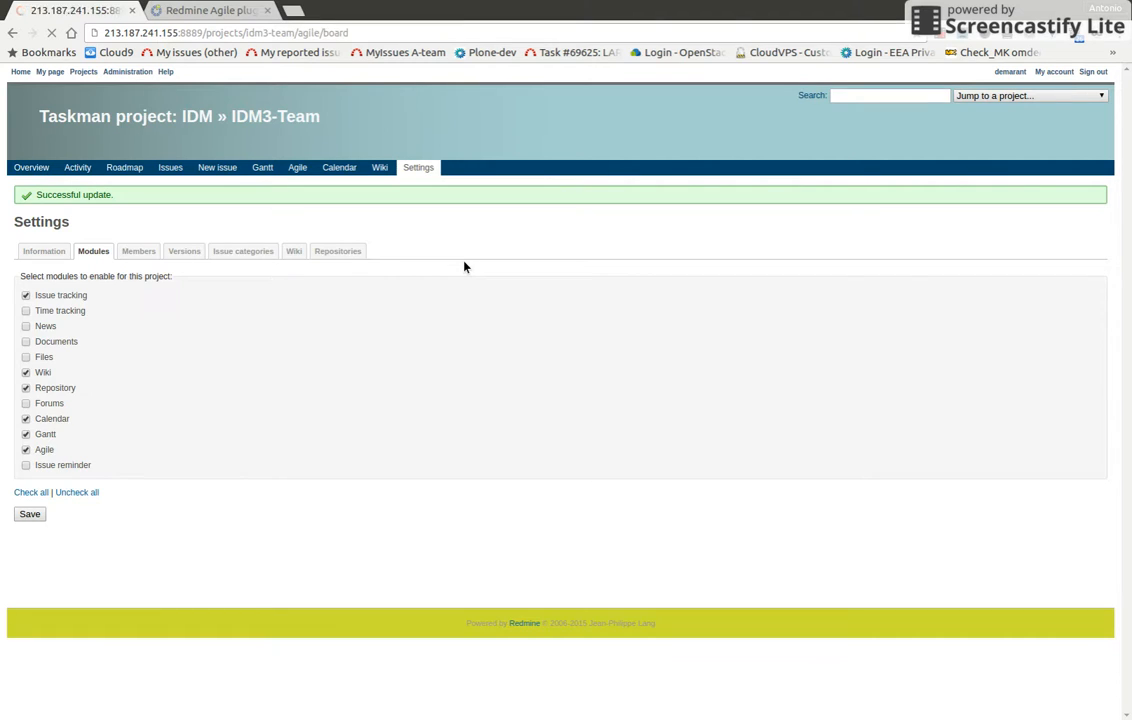
{"action": "left_click", "coordinate": [296, 168]}
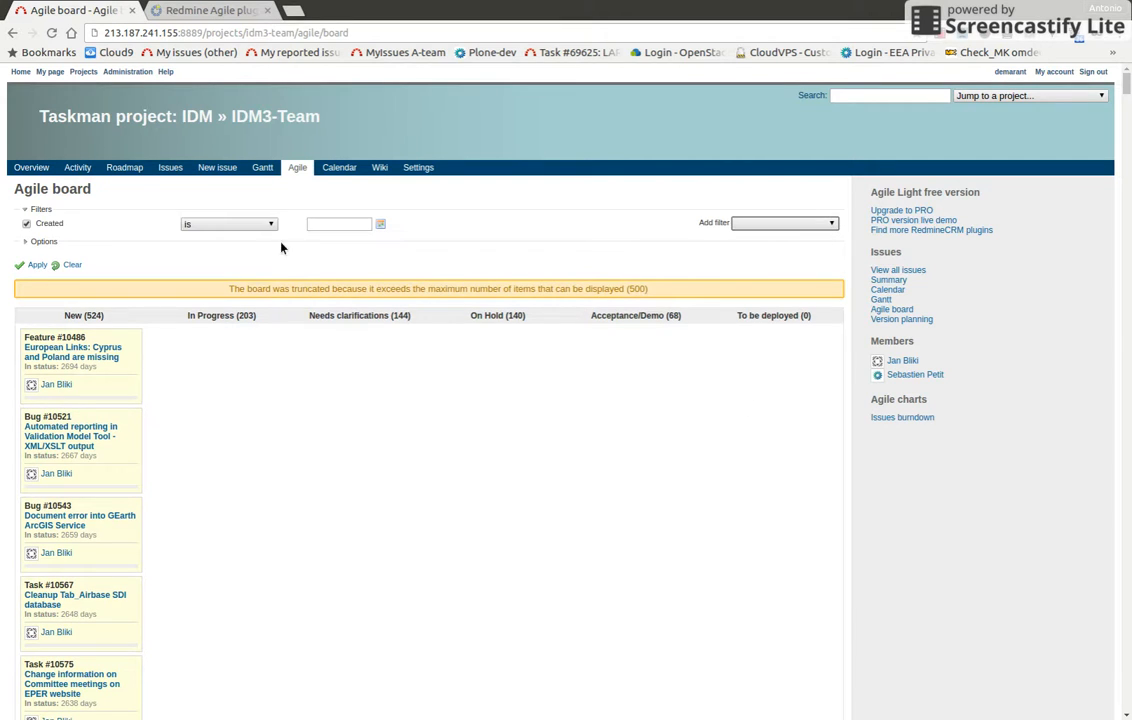
Apply the Project card field and this-year filter to the IDM3-Team board, then jump to IDM2 A-Team.
{"action": "left_click", "coordinate": [38, 242]}
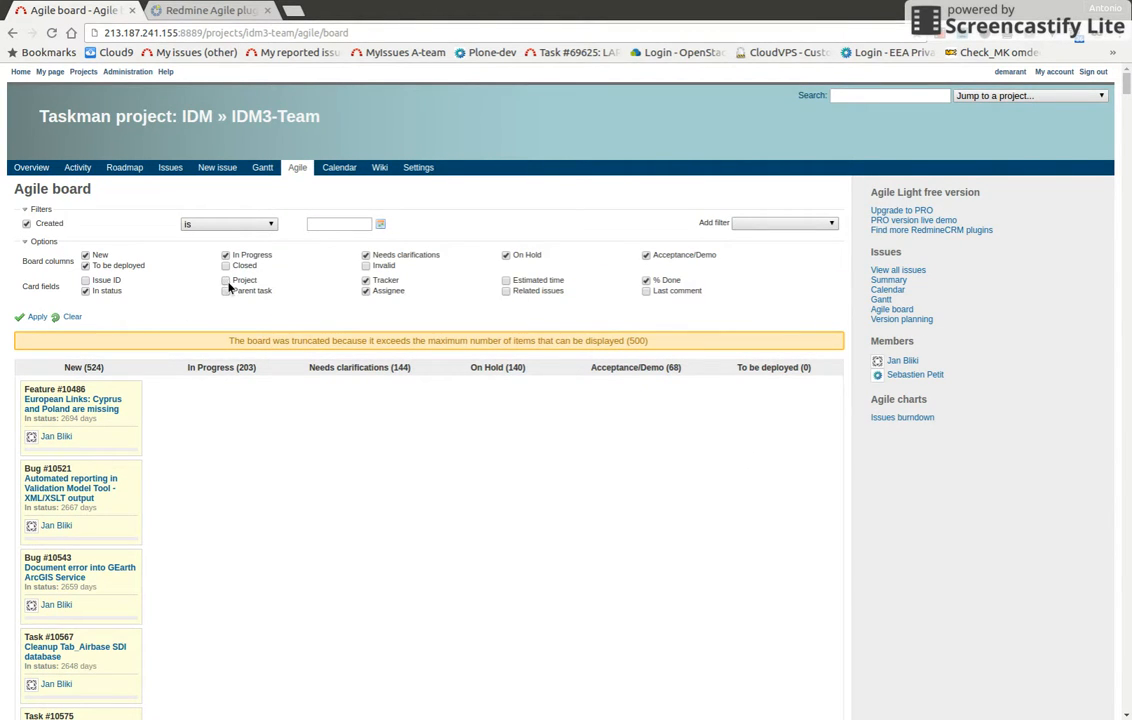
{"action": "left_click", "coordinate": [224, 280]}
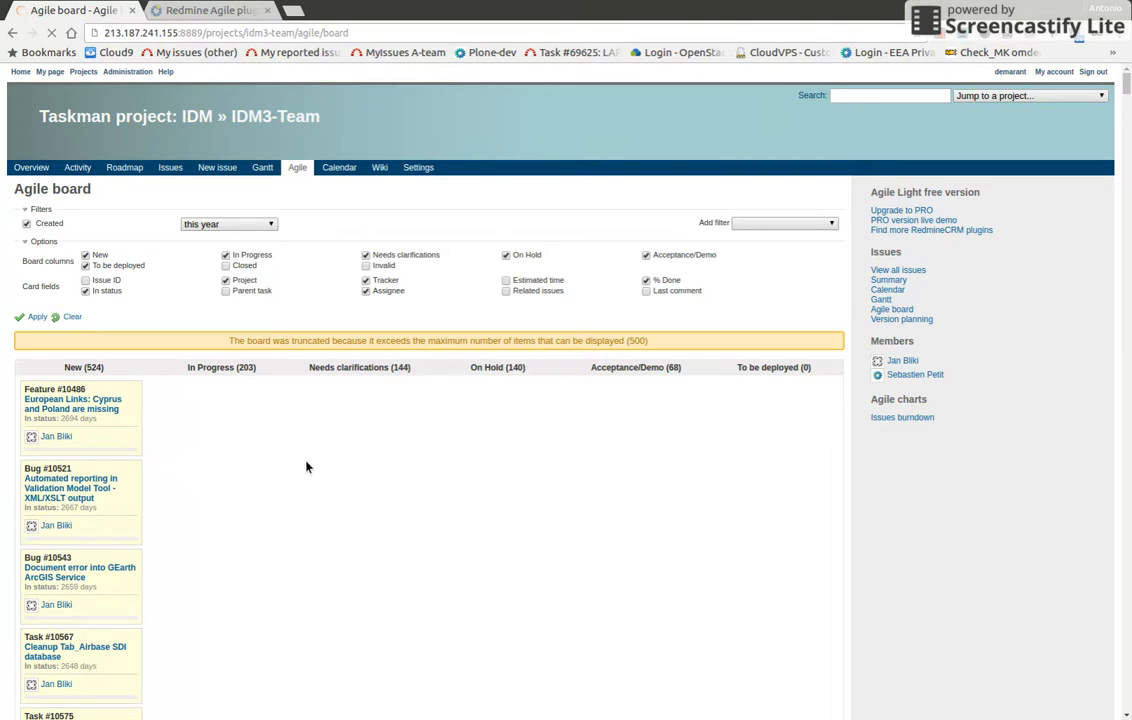
{"action": "left_click", "coordinate": [32, 316]}
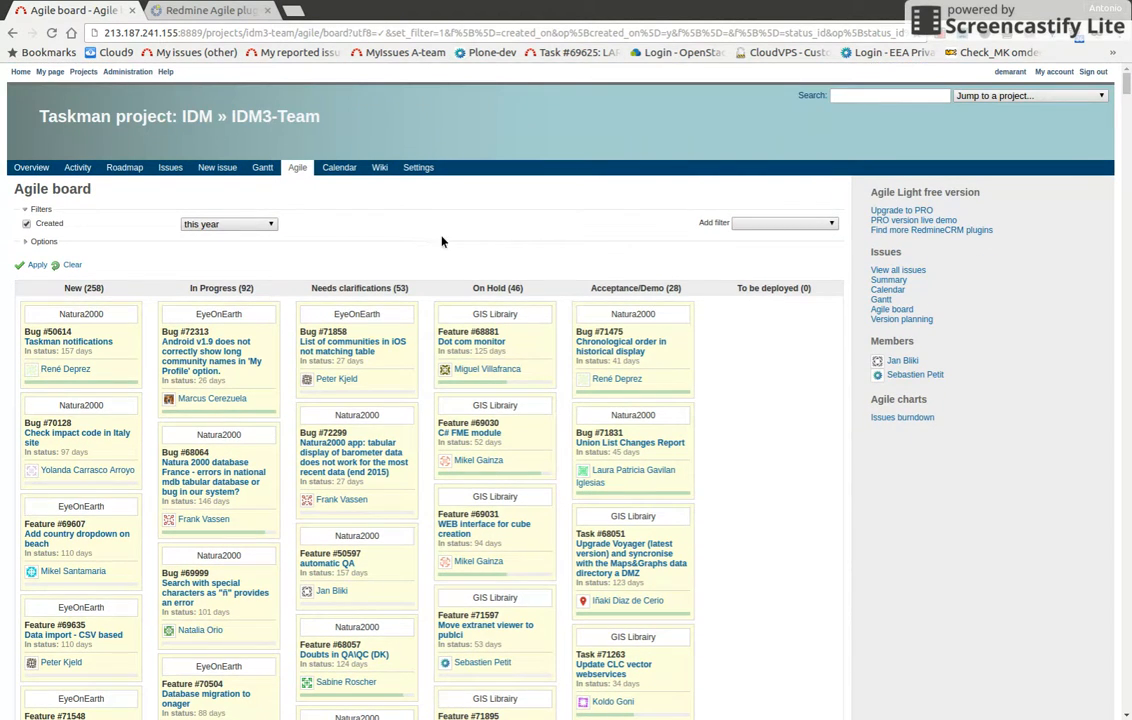
{"action": "mouse_move", "coordinate": [444, 240]}
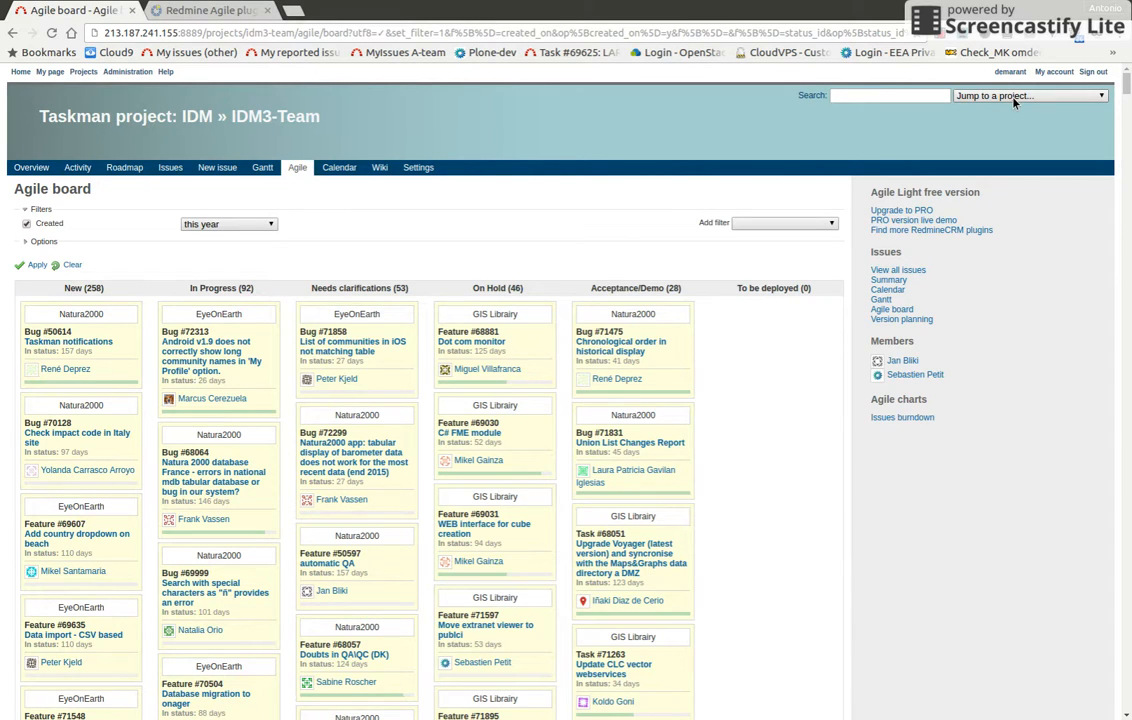
{"action": "mouse_move", "coordinate": [1034, 222]}
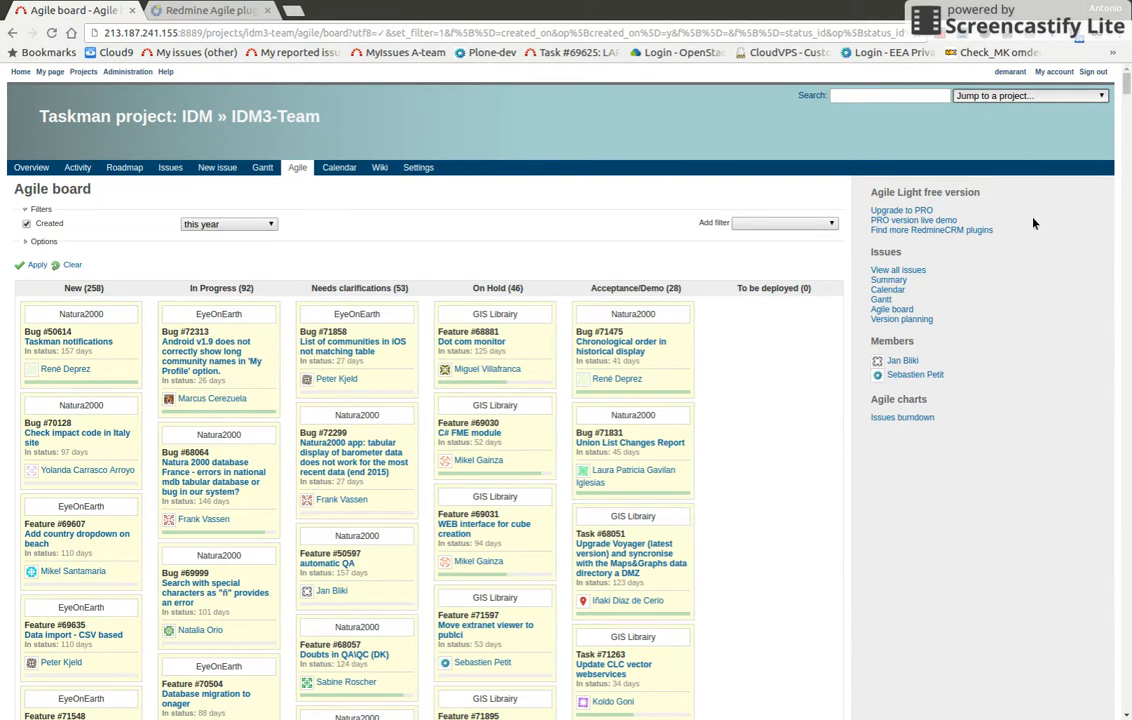
{"action": "left_click", "coordinate": [1024, 96]}
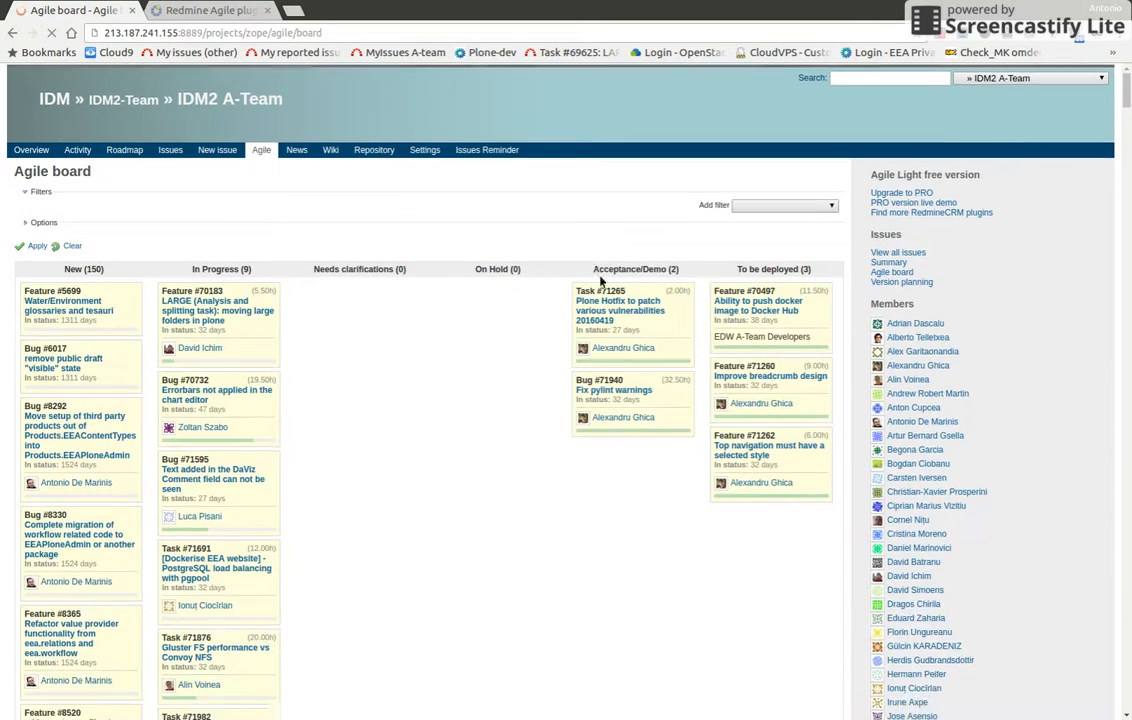
View IDM2 A-Team's issues burndown chart, then switch the chart to Work burndown.
{"action": "scroll", "scroll_direction": "down", "scroll_amount": 3}
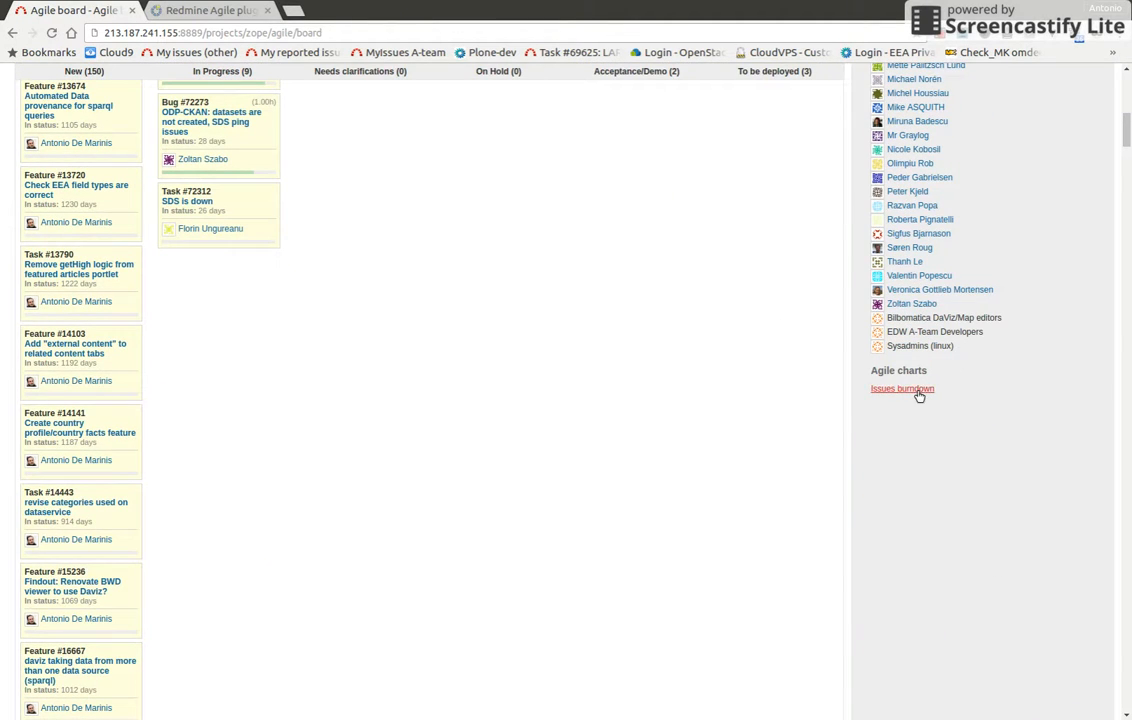
{"action": "left_click", "coordinate": [900, 388]}
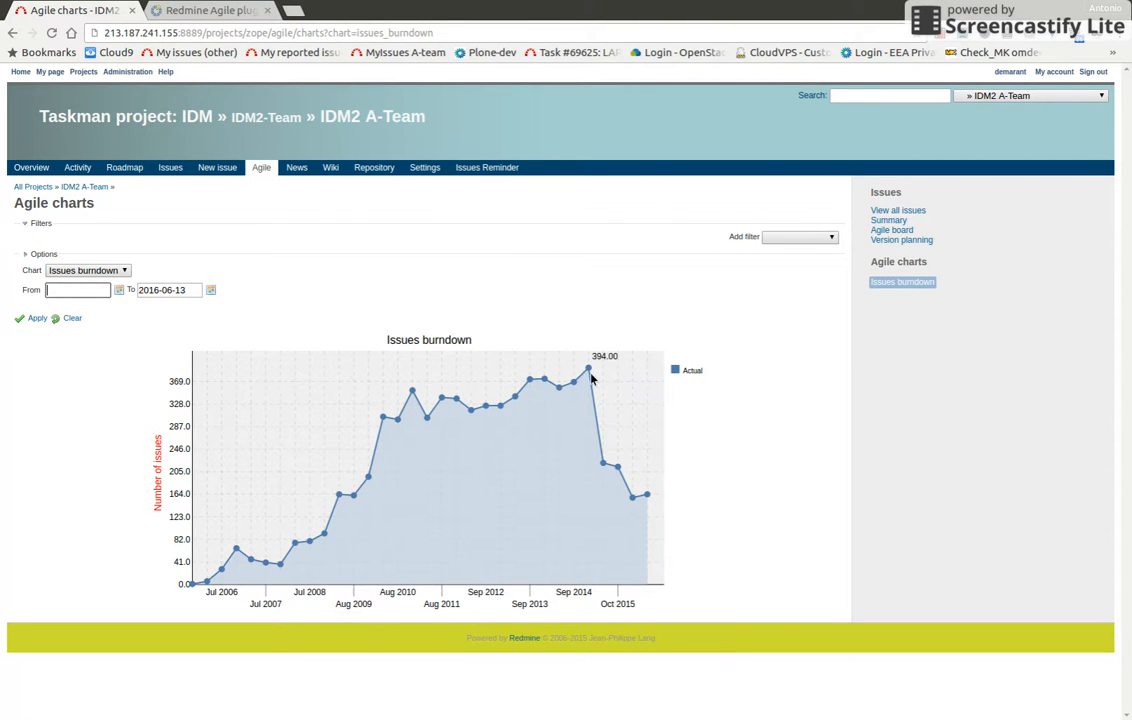
{"action": "mouse_move", "coordinate": [652, 500]}
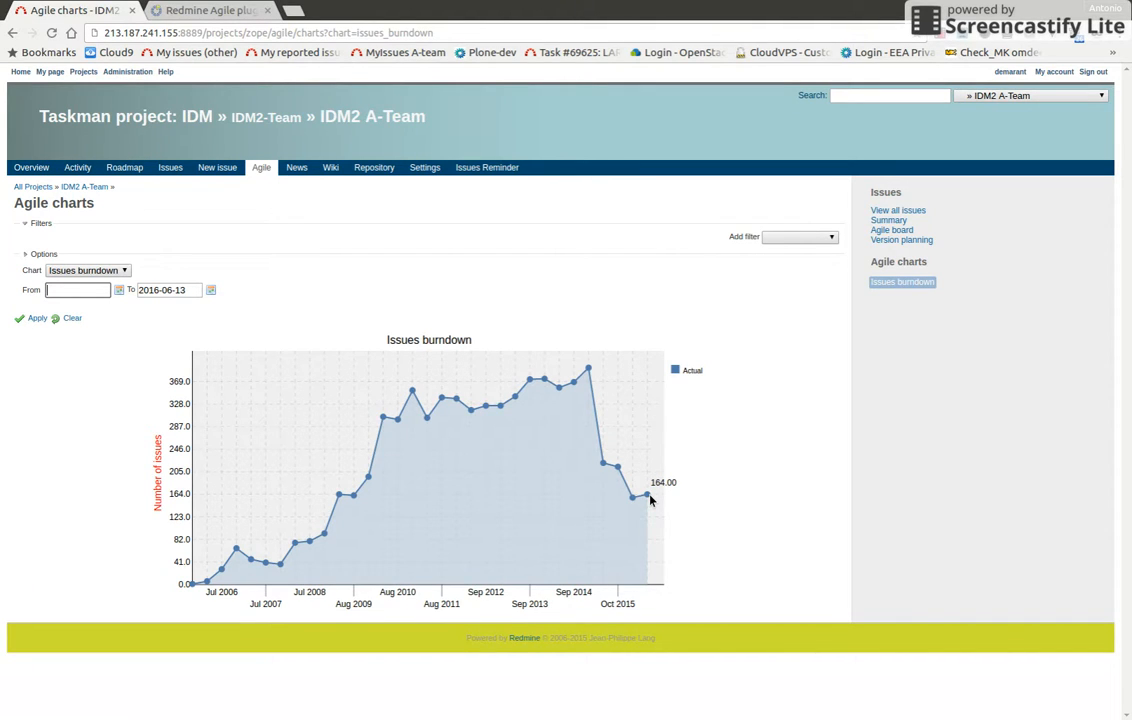
{"action": "mouse_move", "coordinate": [590, 412]}
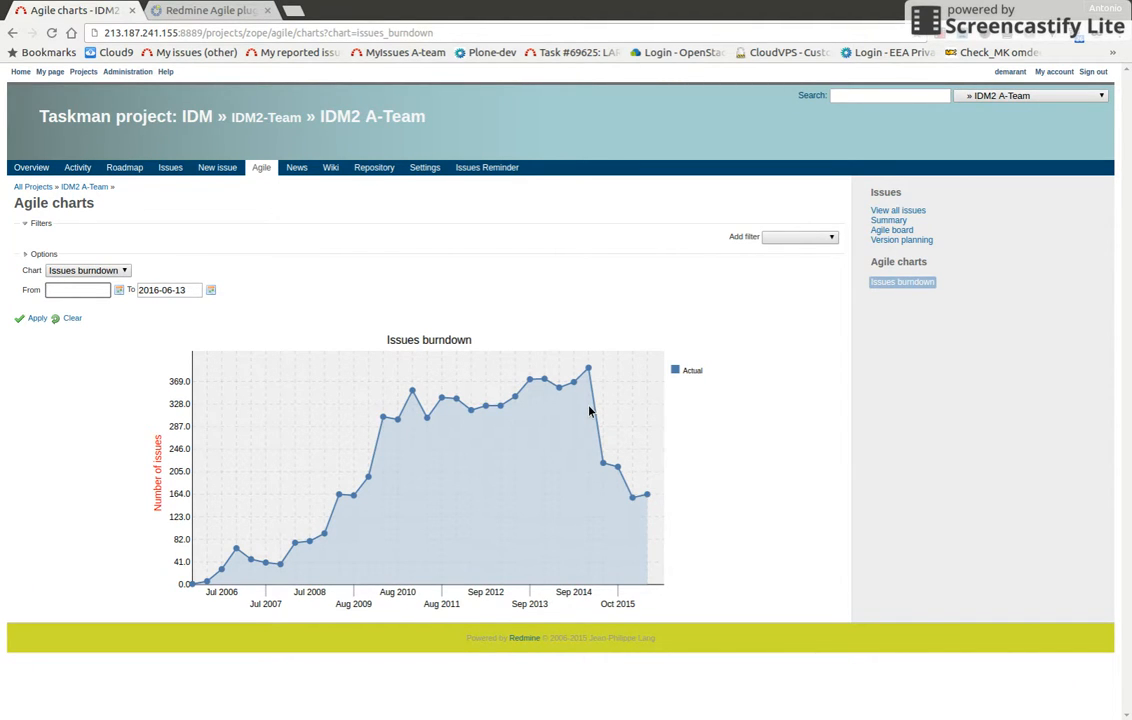
{"action": "mouse_move", "coordinate": [600, 432]}
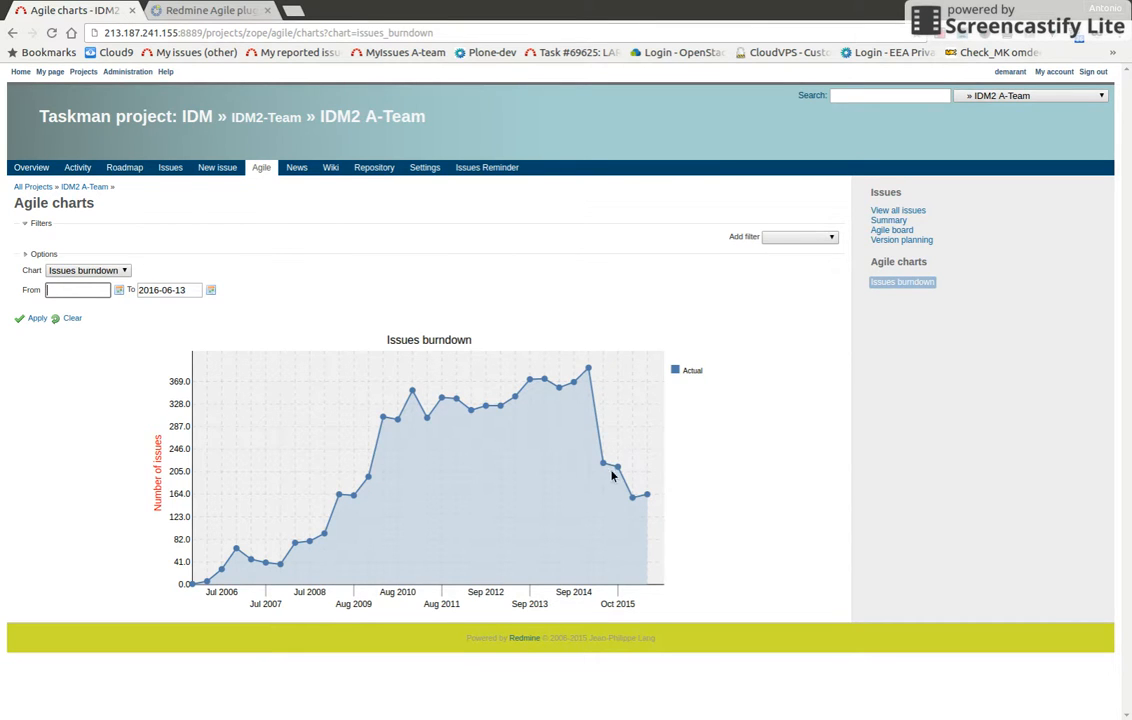
{"action": "mouse_move", "coordinate": [600, 404]}
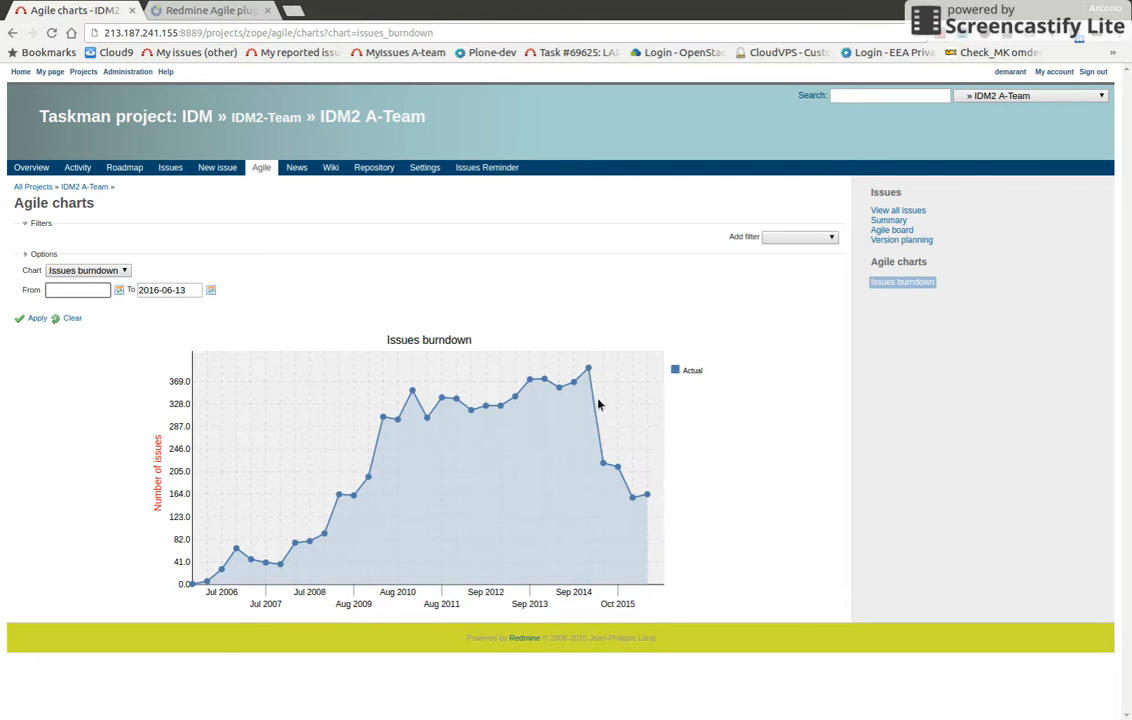
{"action": "mouse_move", "coordinate": [376, 252]}
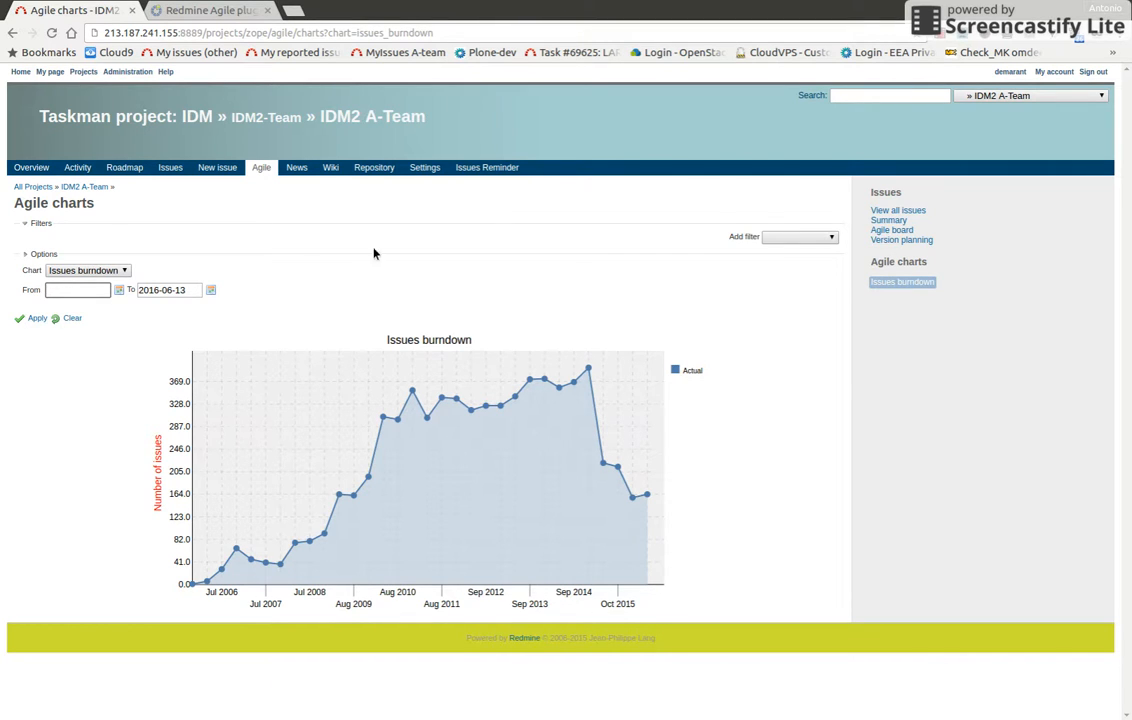
{"action": "left_click", "coordinate": [88, 270]}
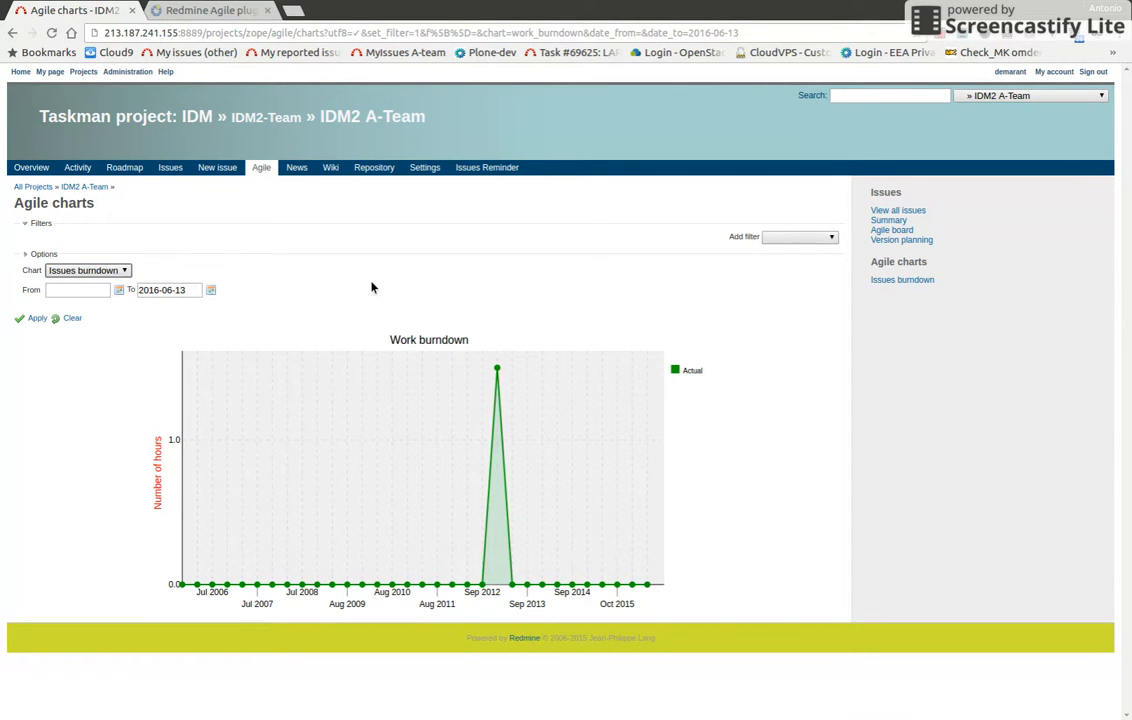
{"action": "mouse_move", "coordinate": [300, 210]}
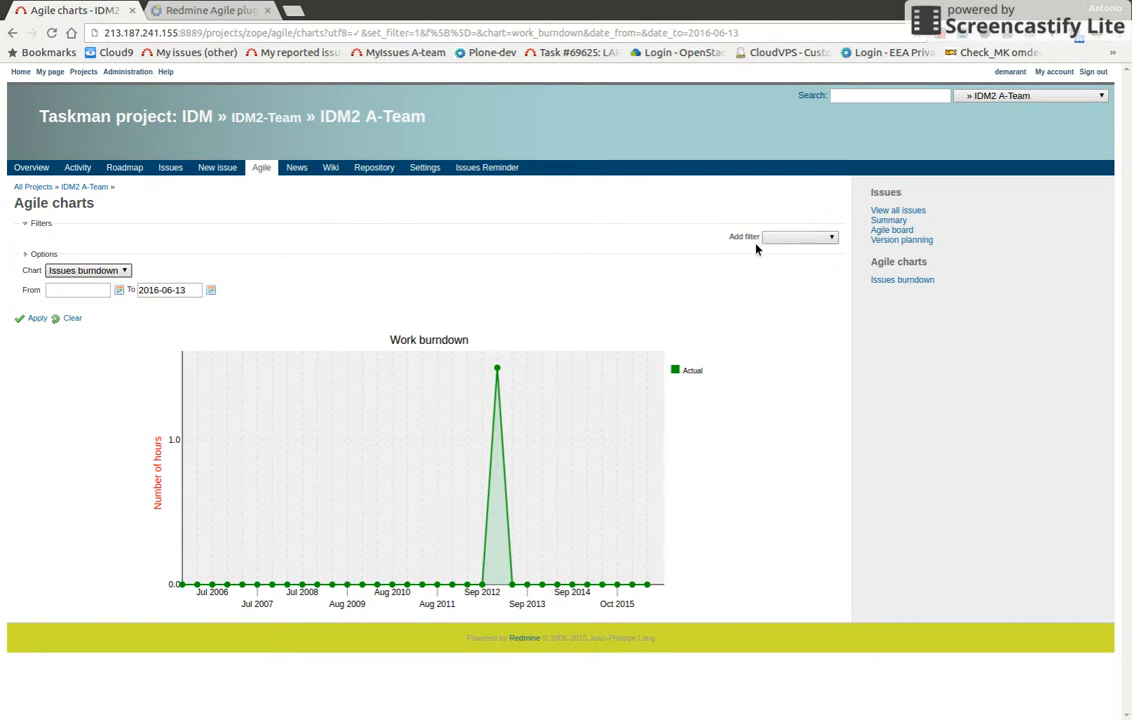
{"action": "mouse_move", "coordinate": [894, 236]}
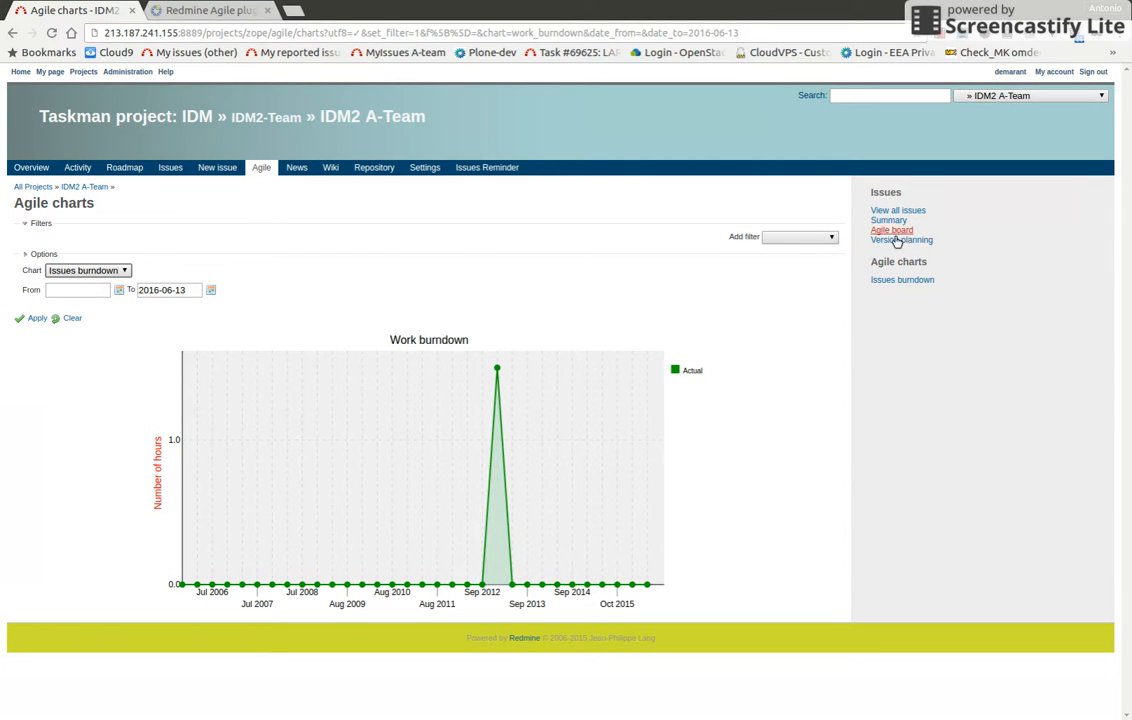
In version planning select EDW A-Team - Queue and filter unversioned issues by 'performance'.
{"action": "left_click", "coordinate": [900, 240]}
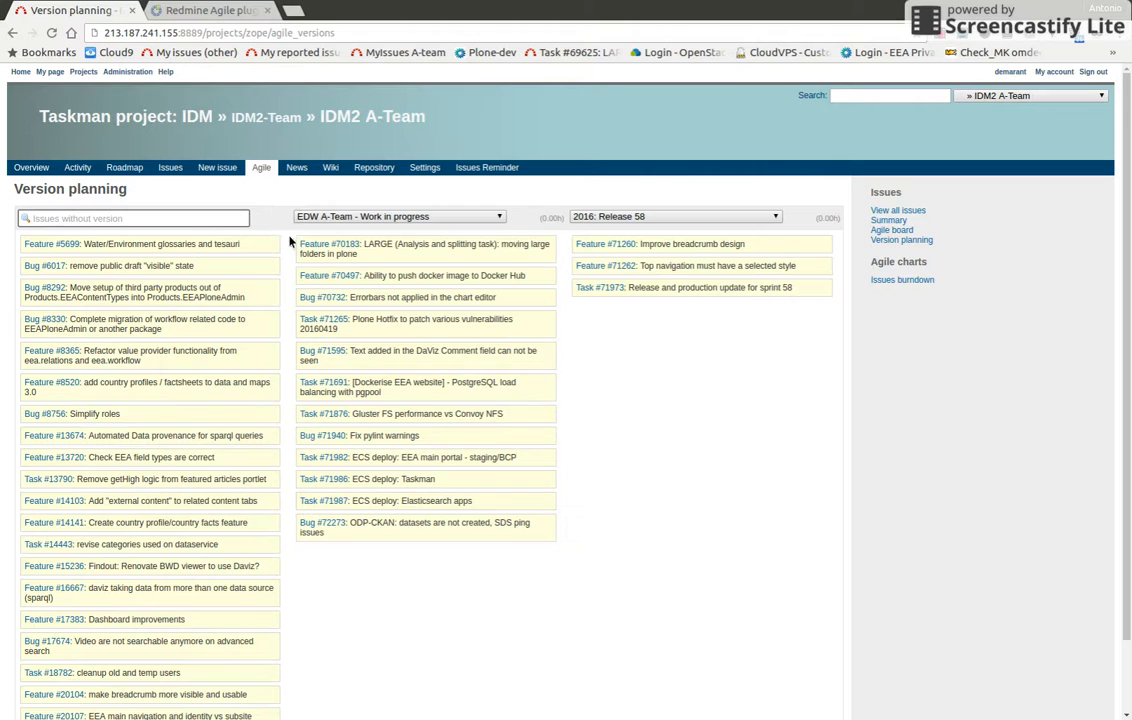
{"action": "left_click", "coordinate": [398, 216]}
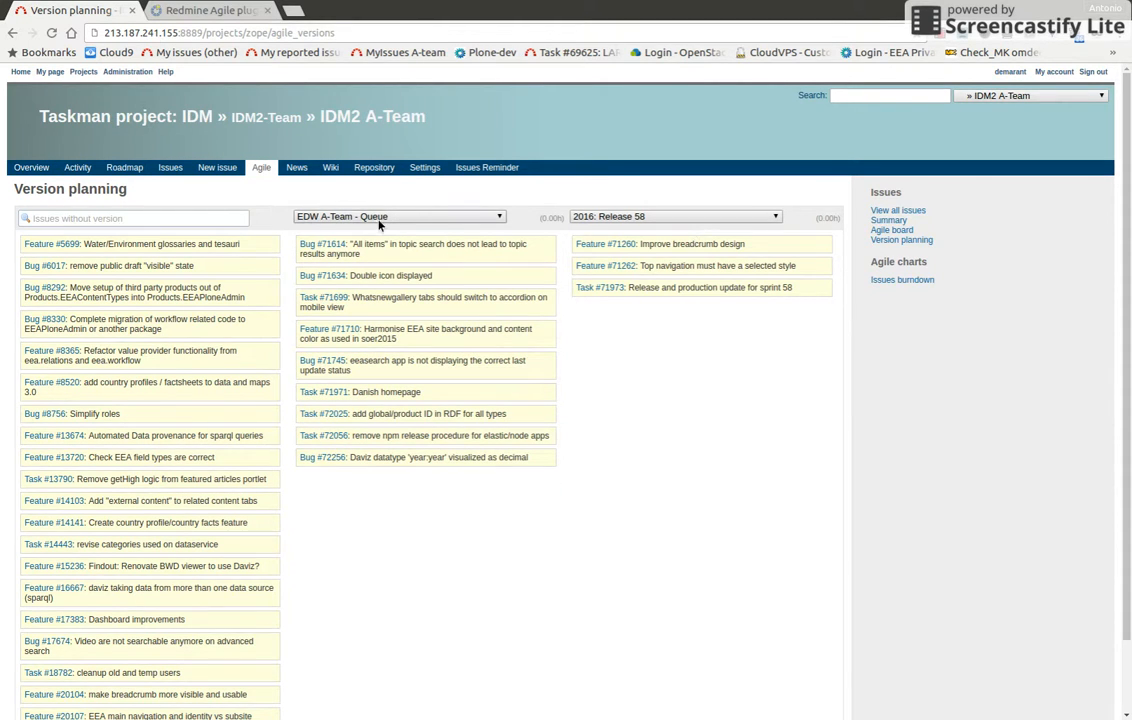
{"action": "mouse_move", "coordinate": [660, 220]}
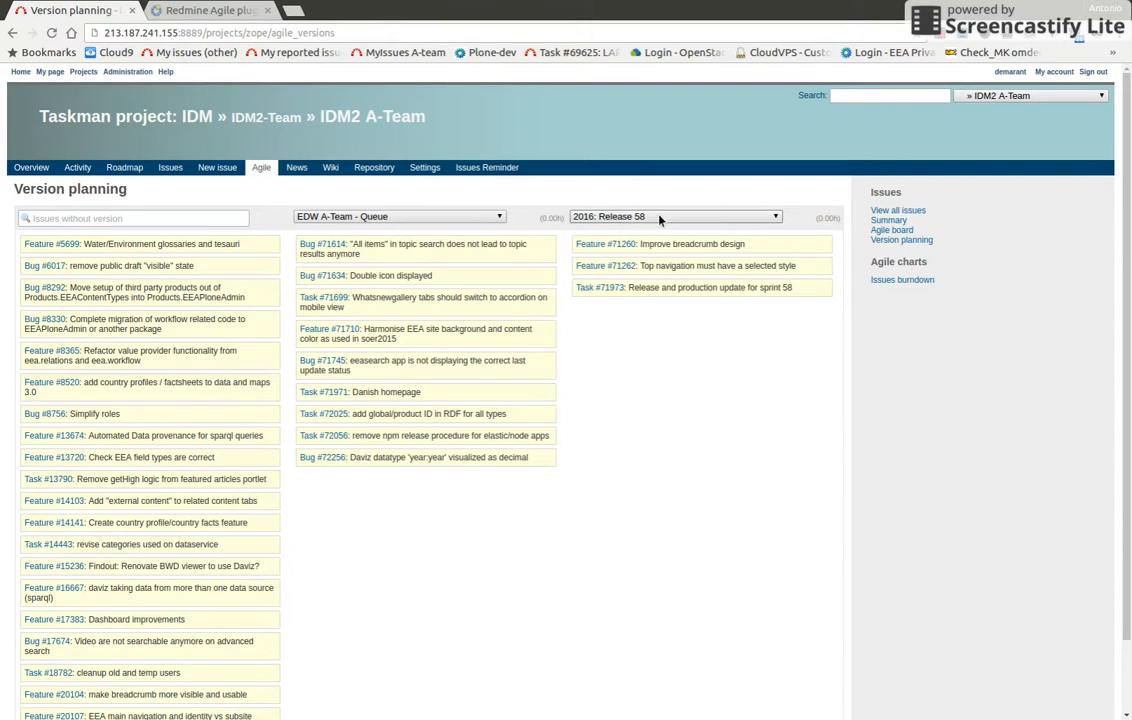
{"action": "mouse_move", "coordinate": [664, 228]}
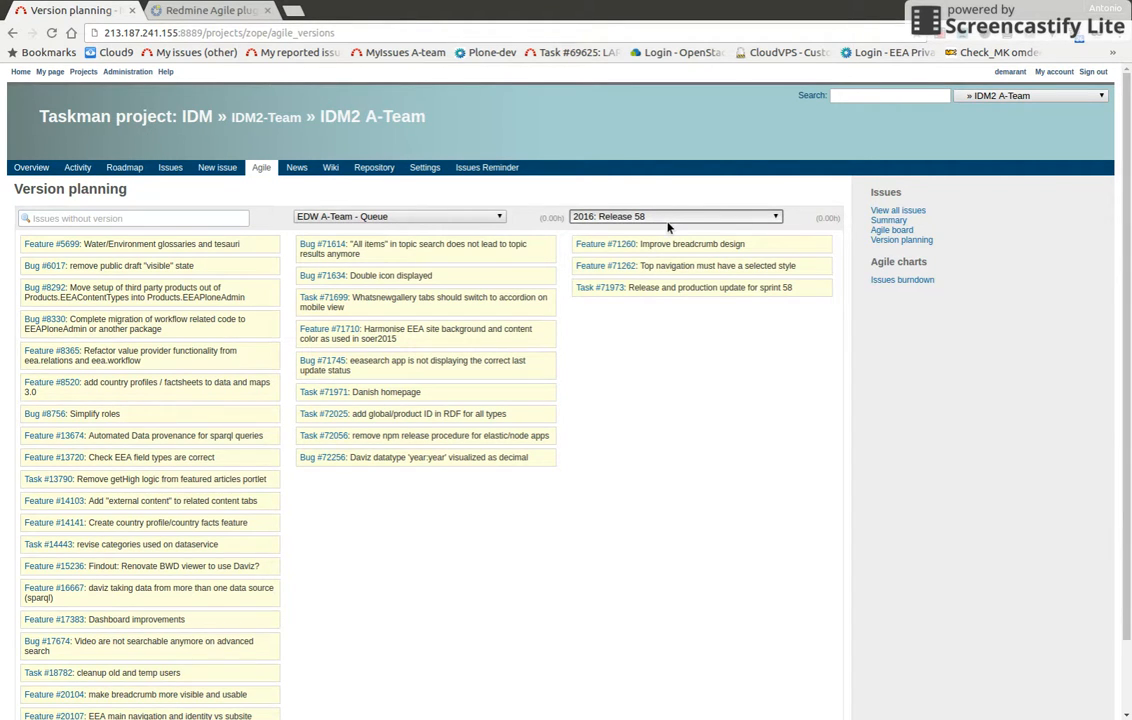
{"action": "mouse_move", "coordinate": [882, 180]}
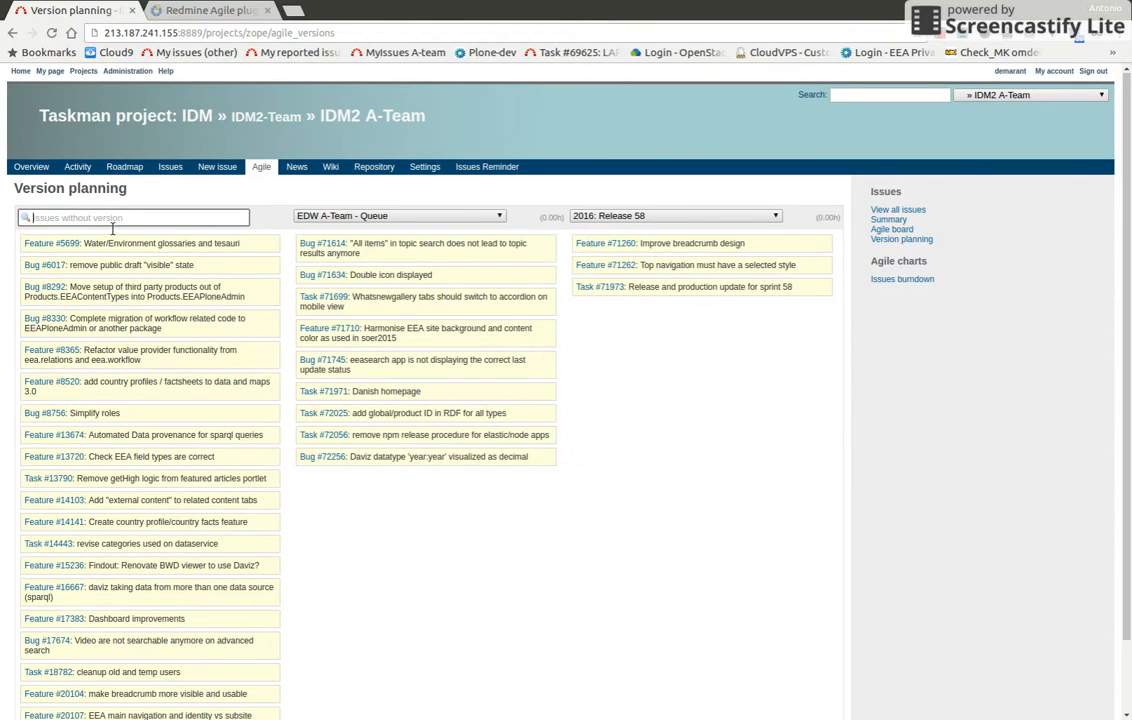
{"action": "type", "text": "performance"}
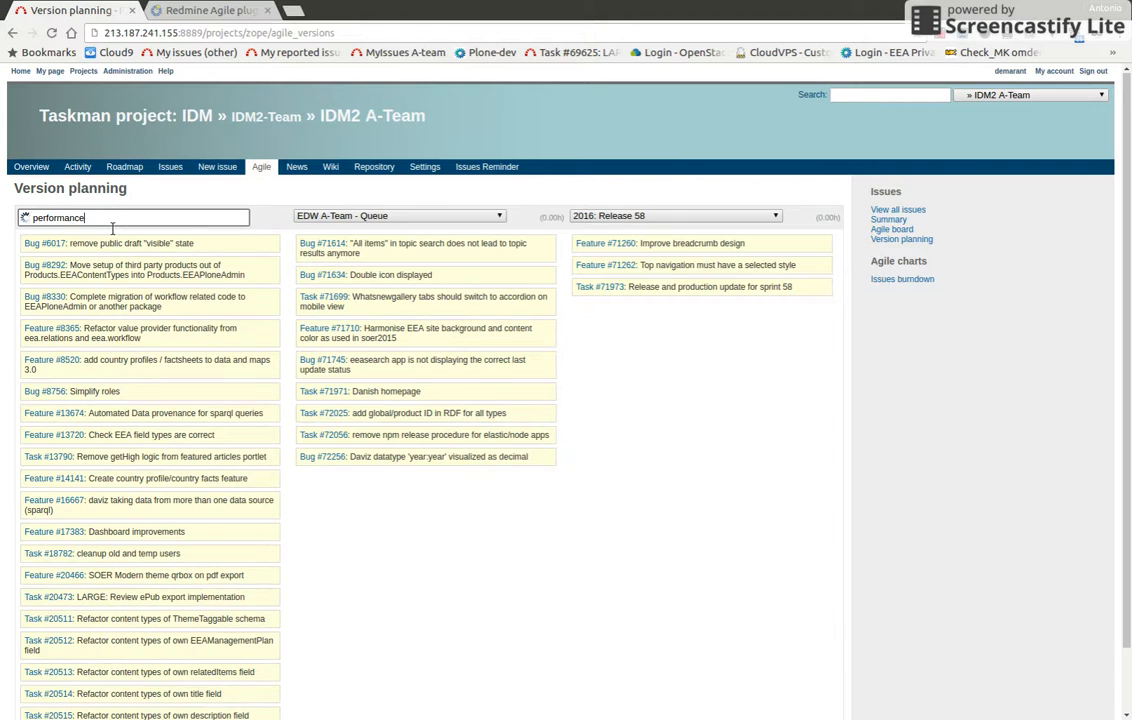
{"action": "type", "text": "performance"}
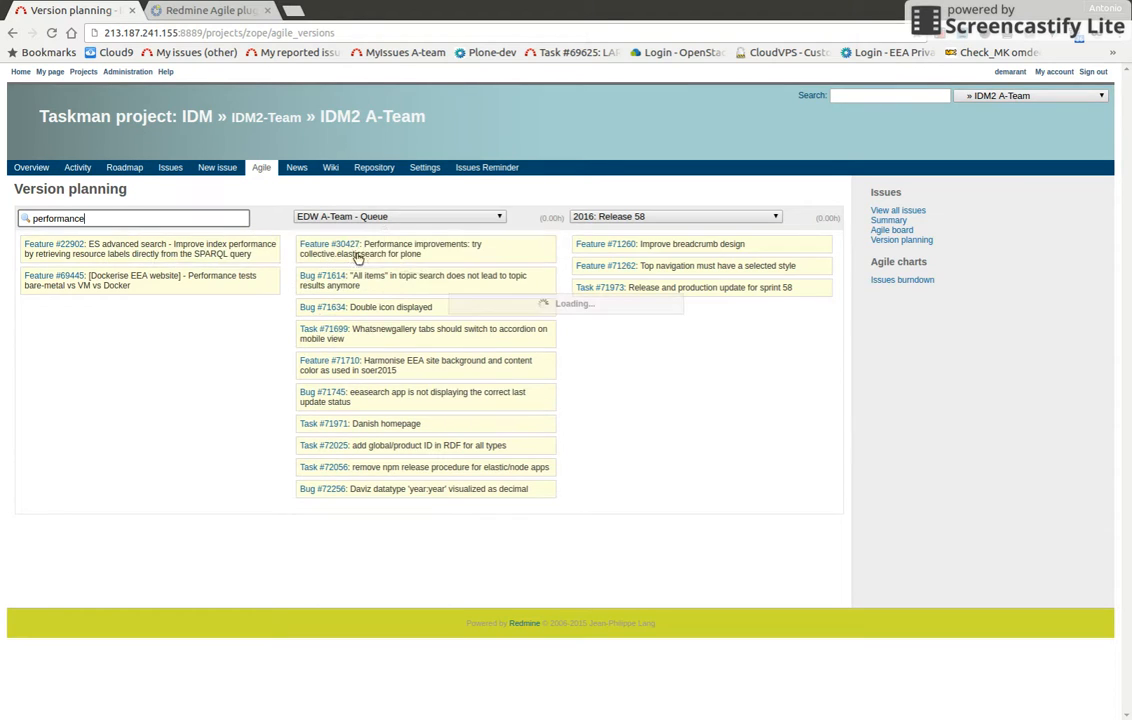
{"action": "mouse_move", "coordinate": [452, 298]}
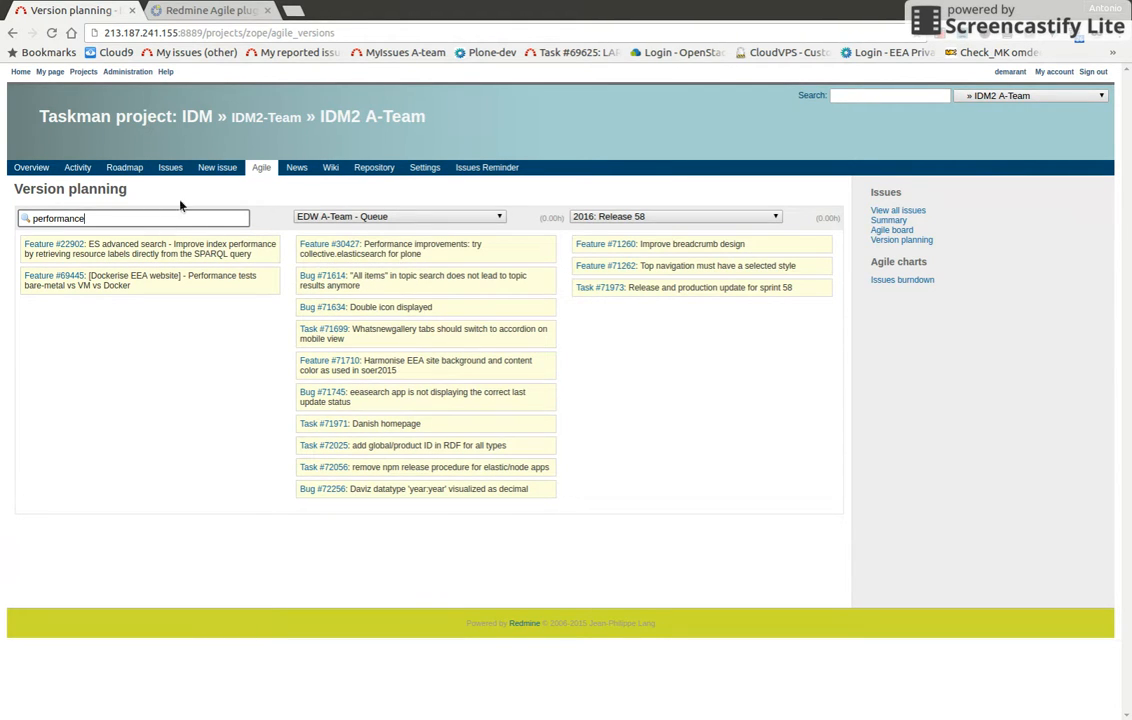
{"action": "mouse_move", "coordinate": [212, 188]}
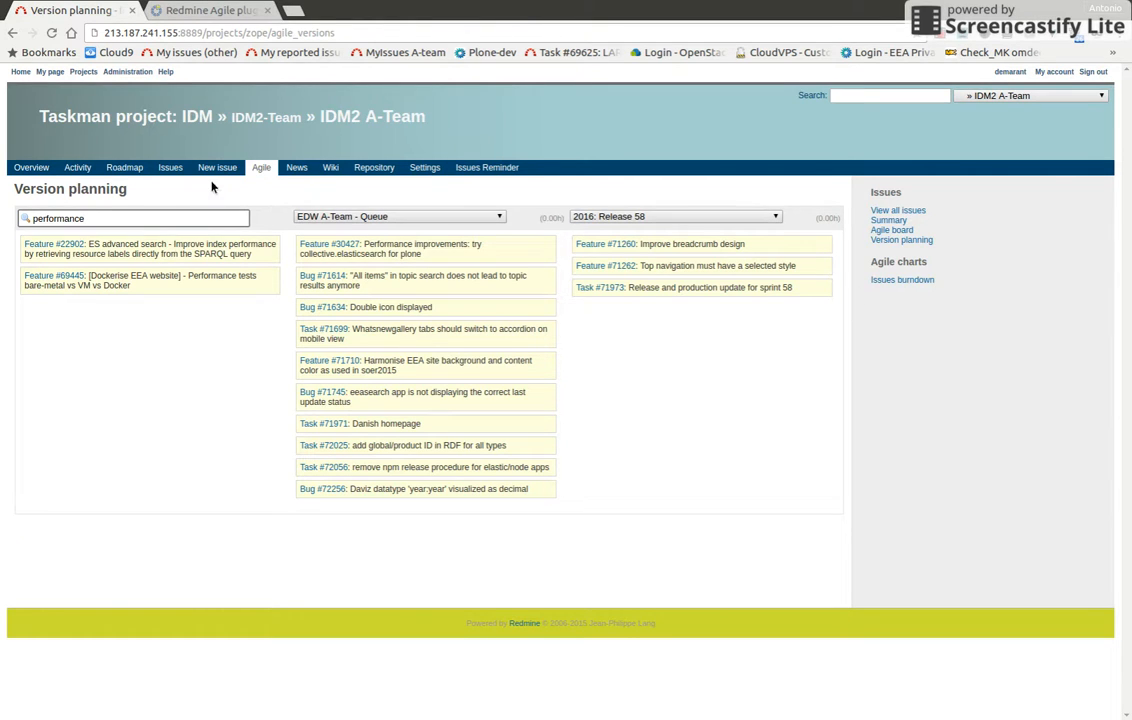
{"action": "mouse_move", "coordinate": [1014, 242]}
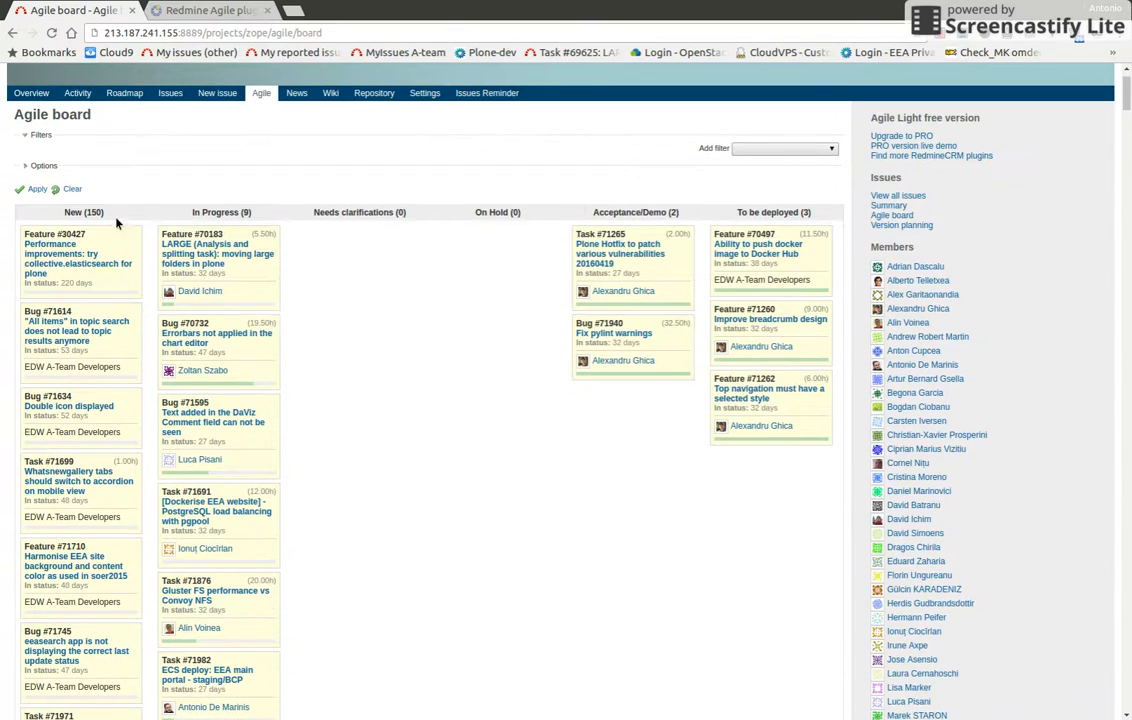
{"action": "mouse_move", "coordinate": [370, 254]}
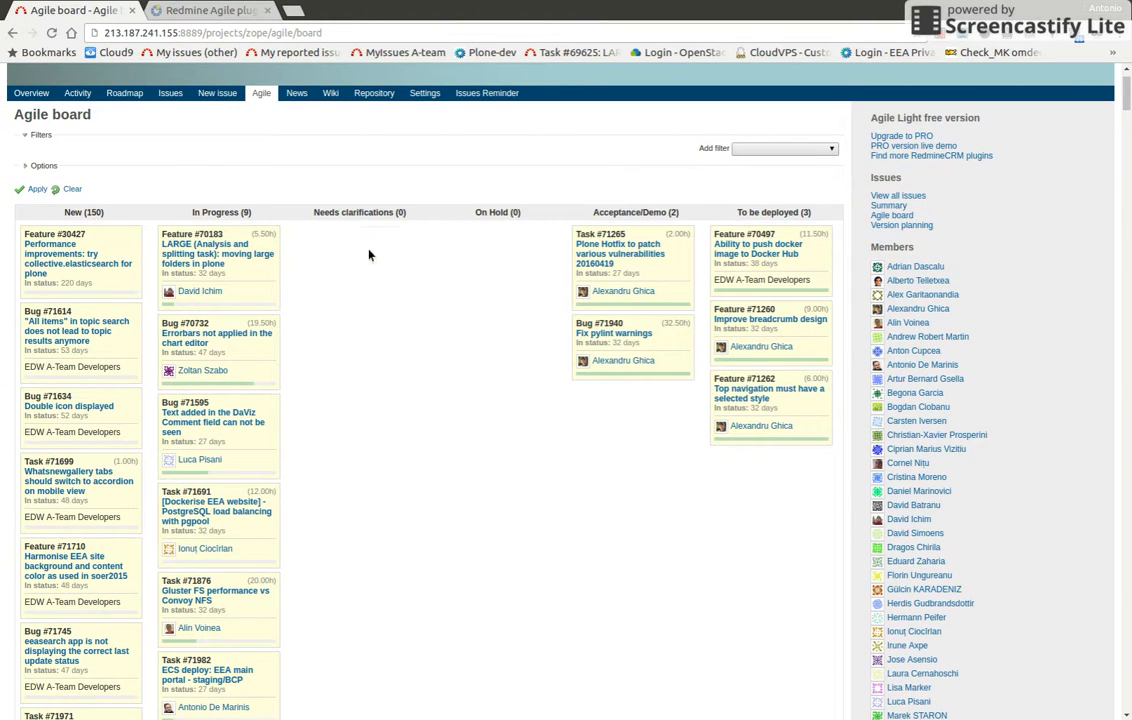
{"action": "mouse_move", "coordinate": [388, 266]}
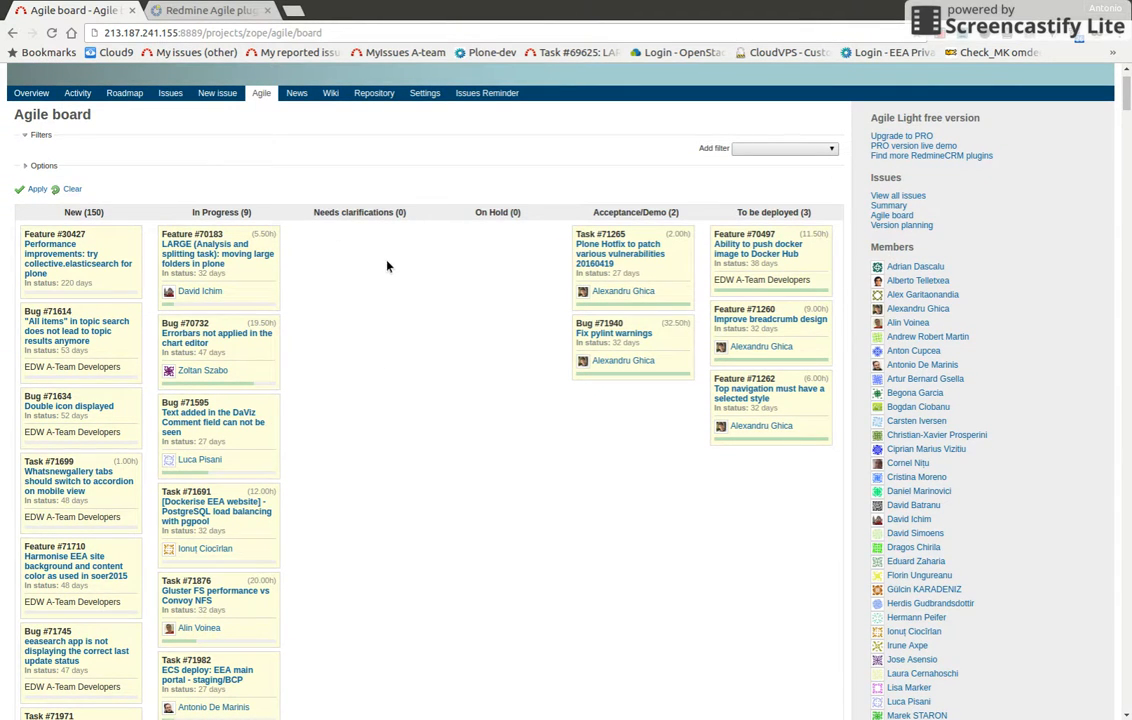